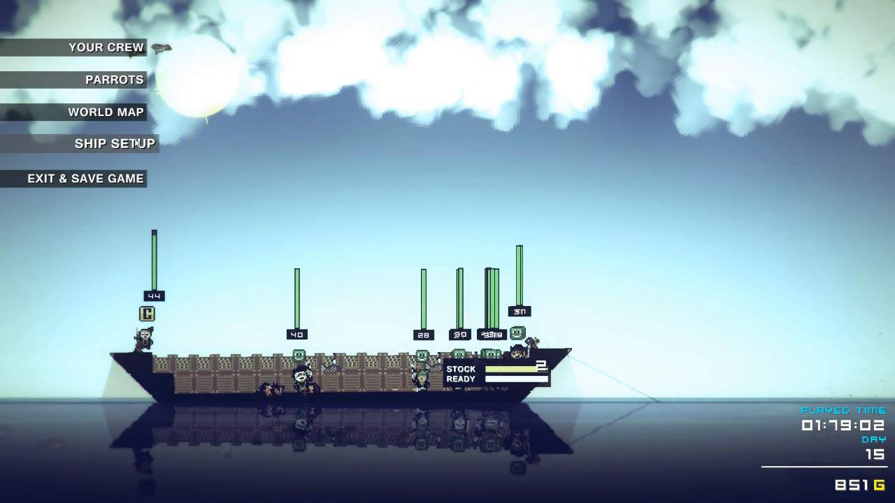
- Land the crew on the shore of the jungle island overrun by boars
left_click(106, 112)
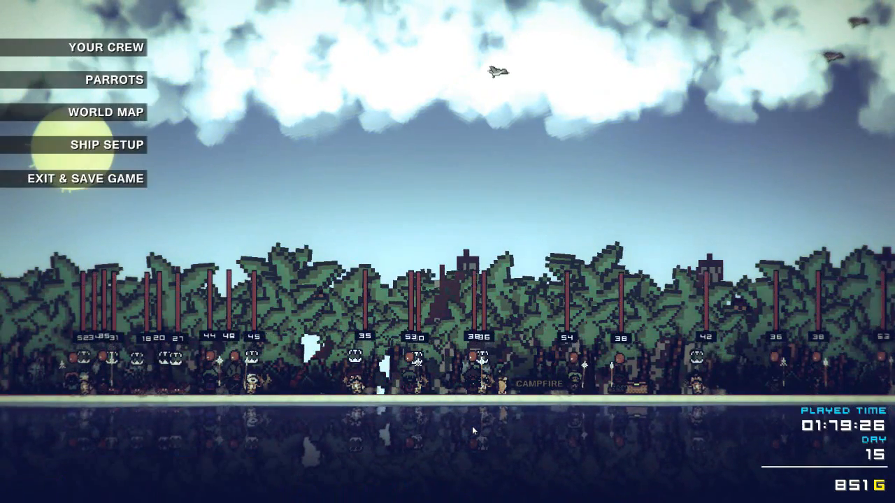
- Send the crew to fight the boars on the island
left_click(105, 112)
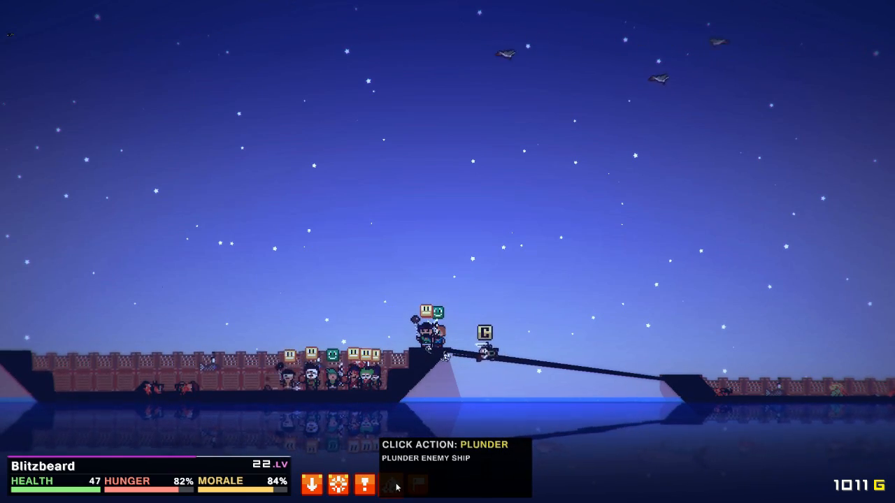
- Plunder the grappled enemy ship for wood and 115 gold, then bring up the world map
left_click(486, 334)
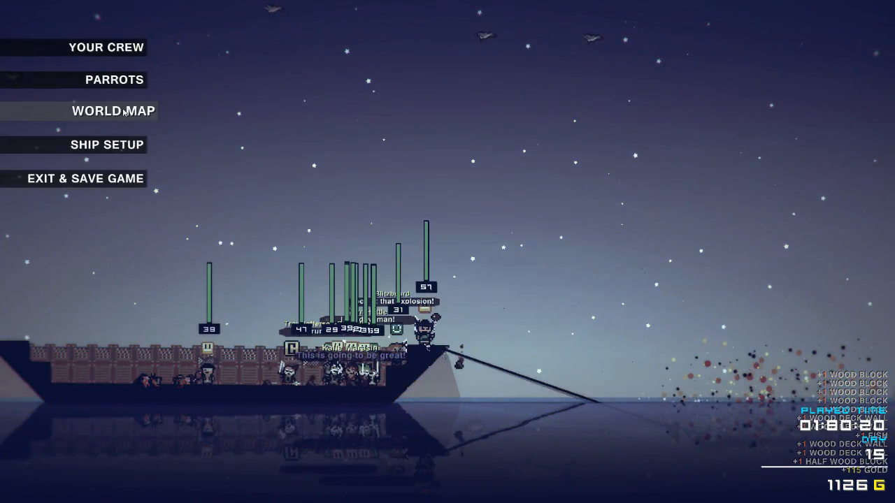
left_click(113, 111)
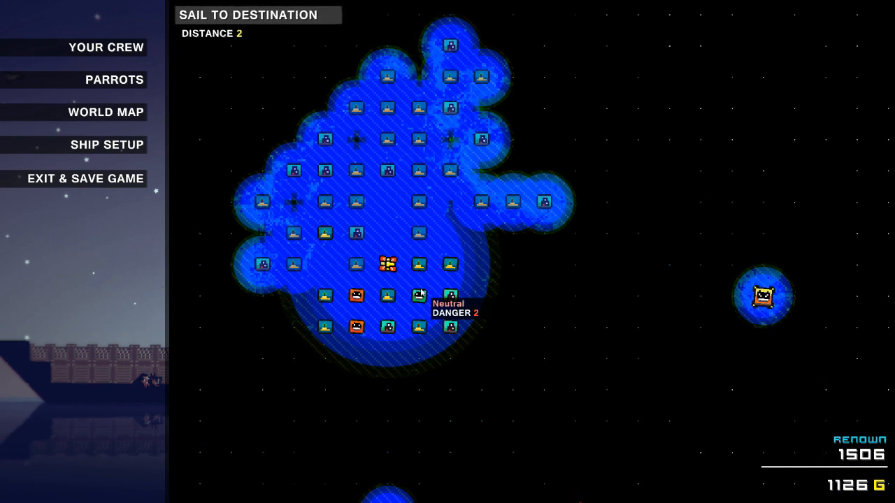
mouse_move(357, 297)
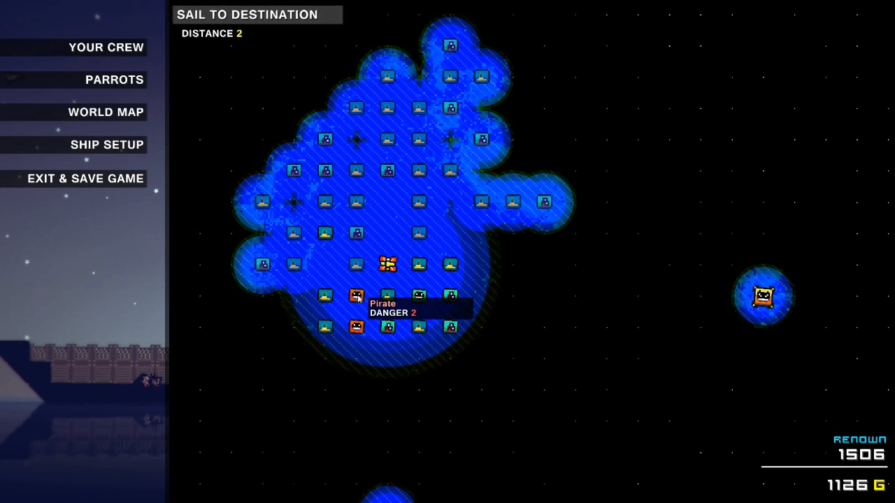
mouse_move(419, 275)
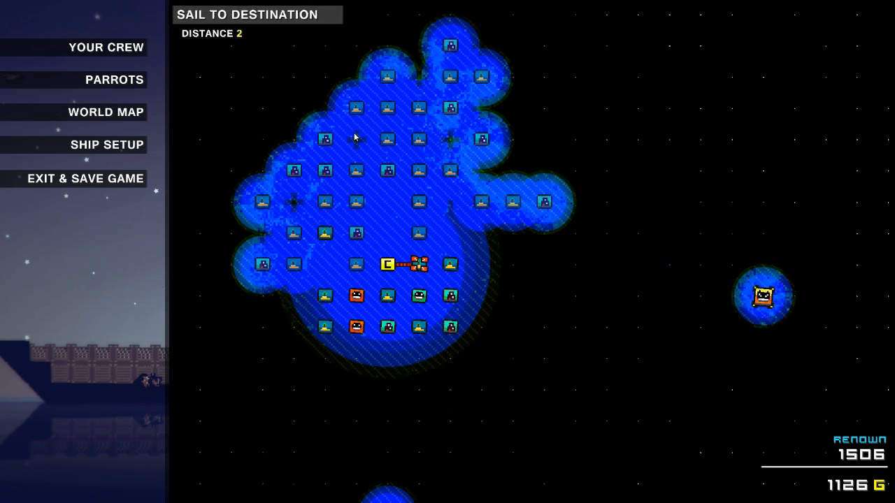
mouse_move(385, 173)
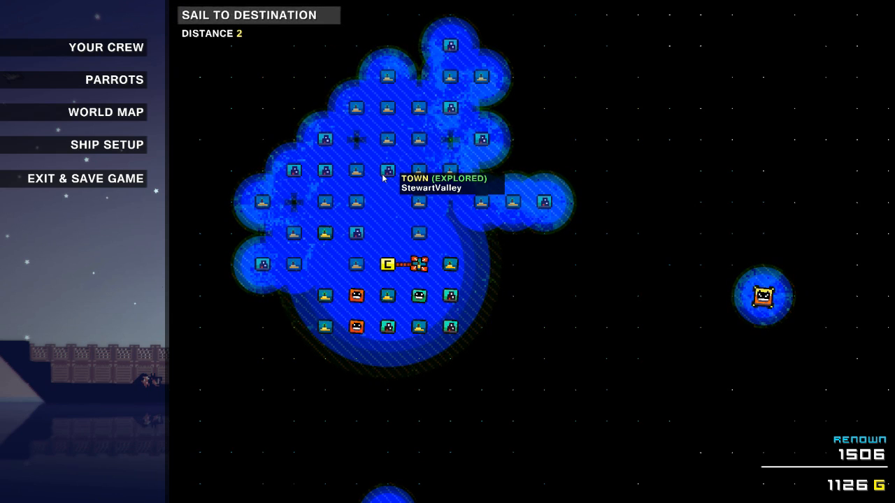
mouse_move(365, 204)
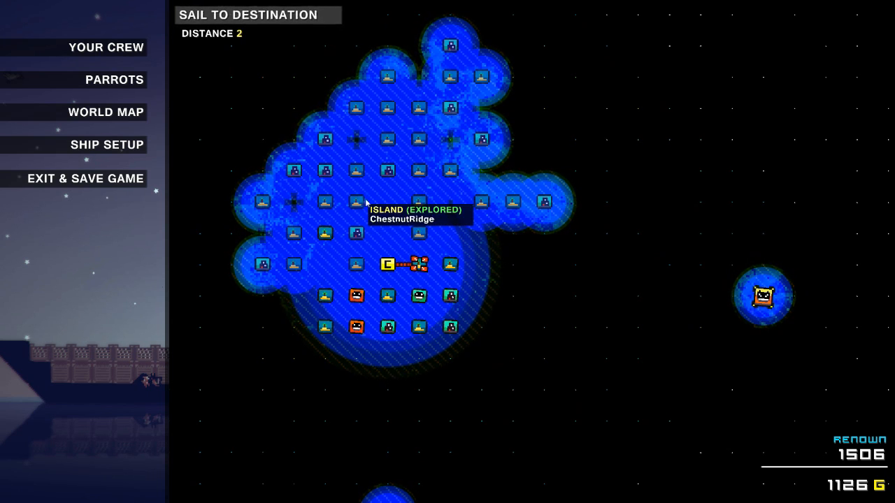
mouse_move(291, 19)
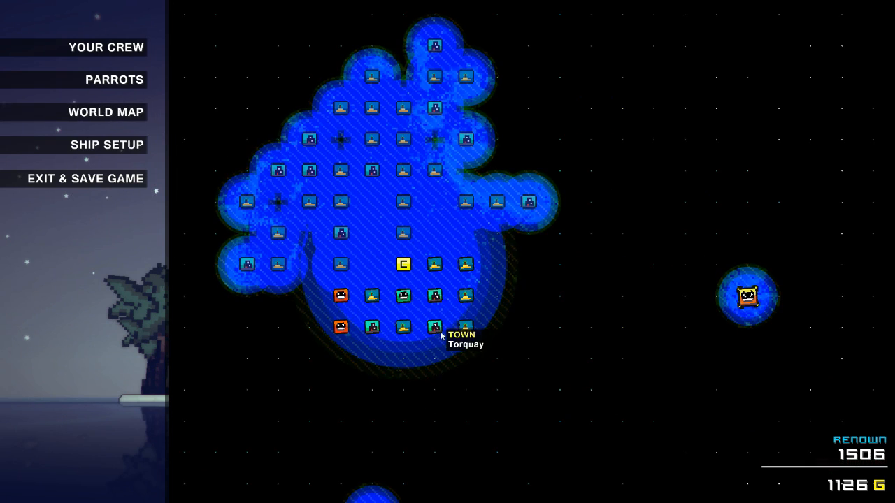
mouse_move(340, 295)
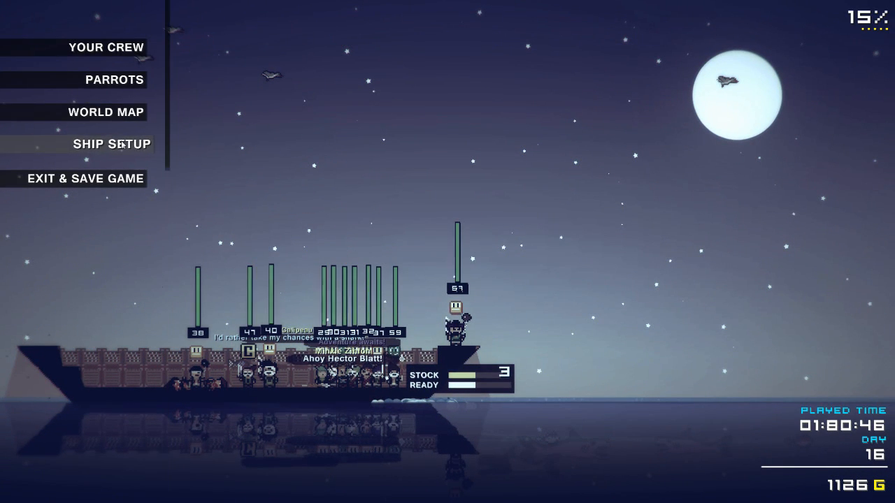
- Land the crew among the banana trees on the moonlit jungle island
left_click(112, 144)
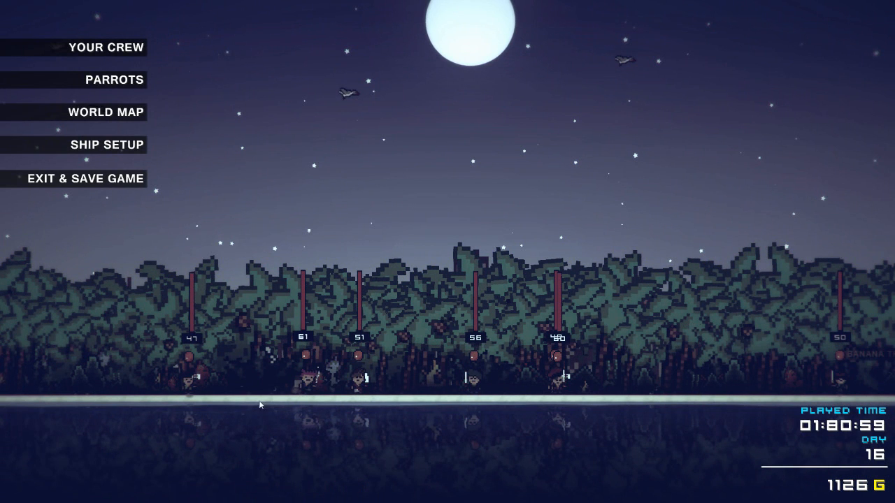
mouse_move(307, 385)
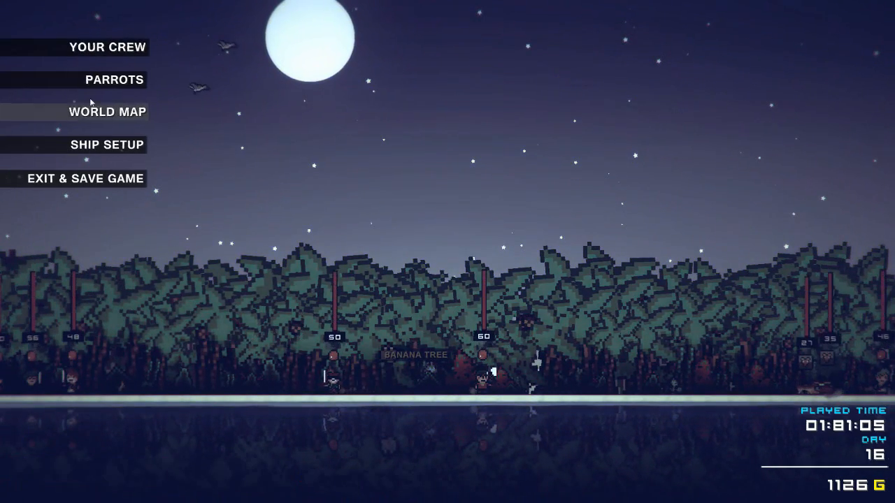
- Bring up the world map and pick a town as the next destination
left_click(106, 112)
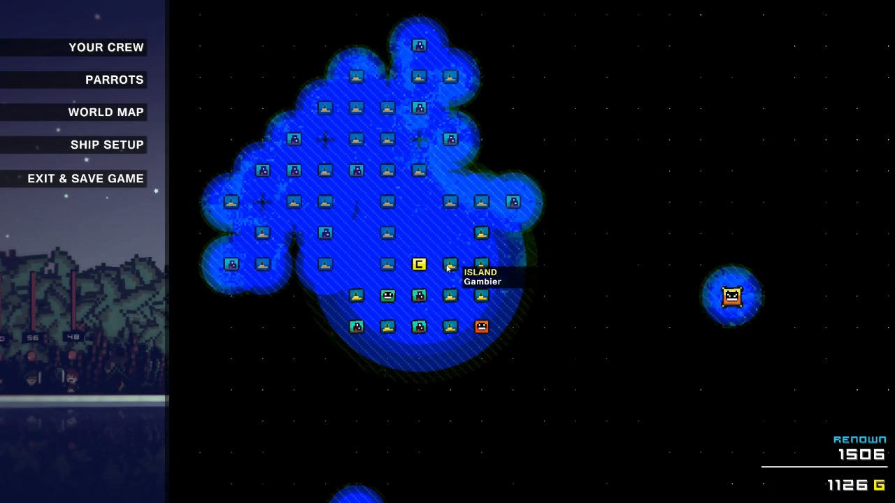
left_click(418, 296)
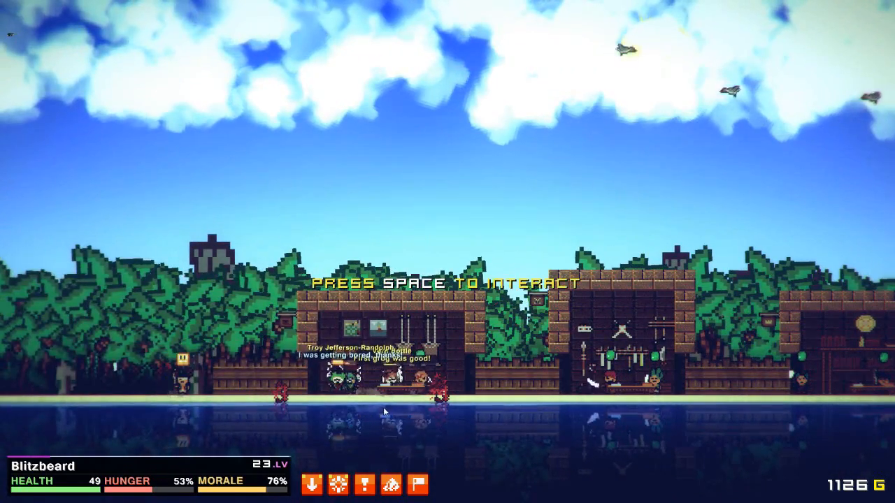
- Browse the town merchant's wares and leave the trade list without buying
key("space")
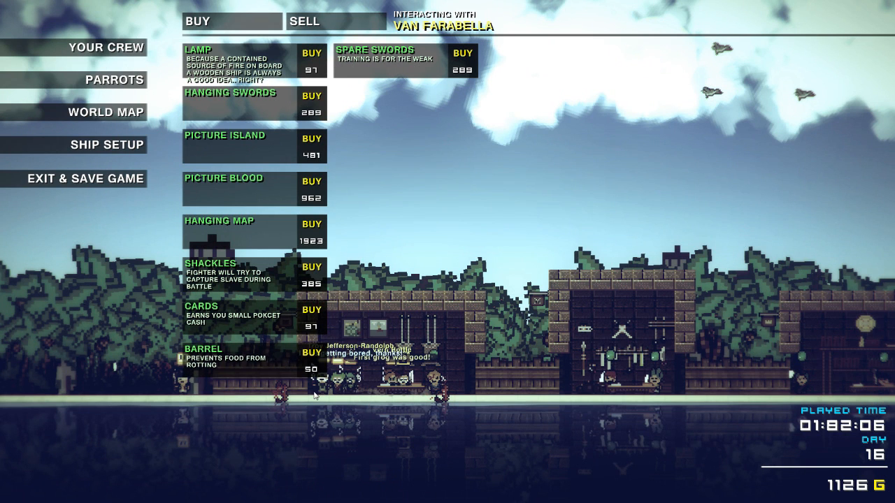
key("Escape")
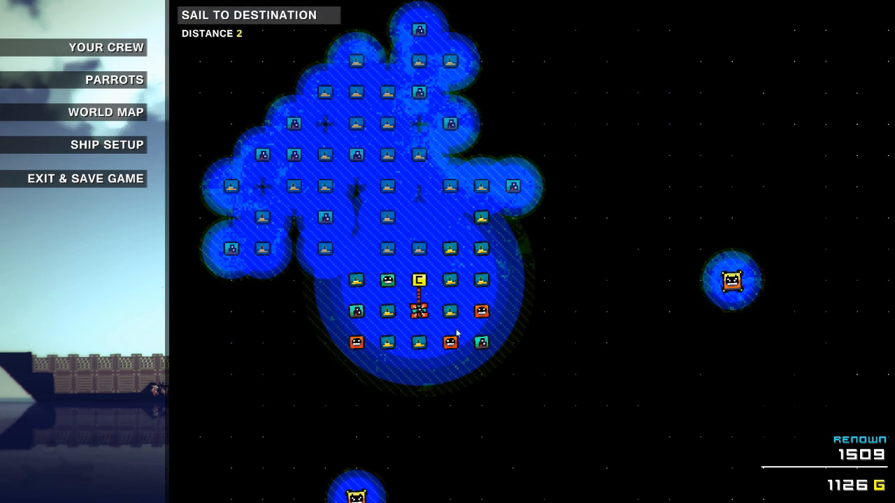
mouse_move(355, 345)
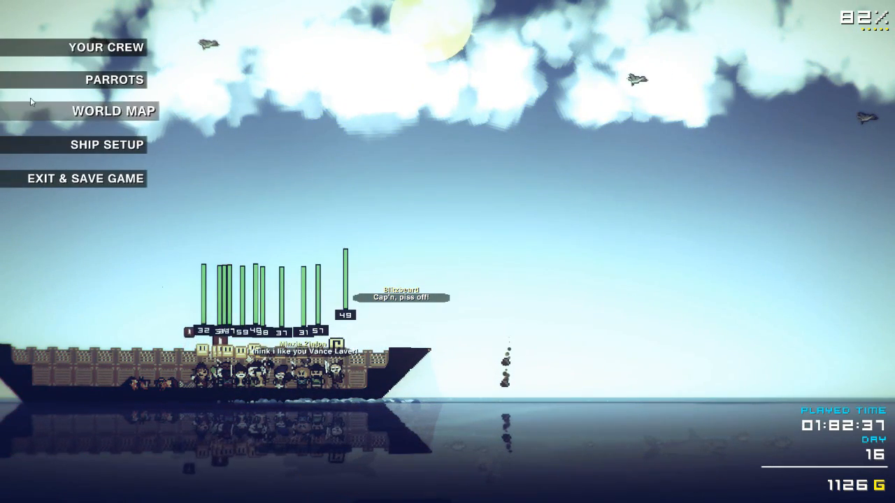
- Moor the ship alongside the small jungle island at the plotted destination
left_click(106, 47)
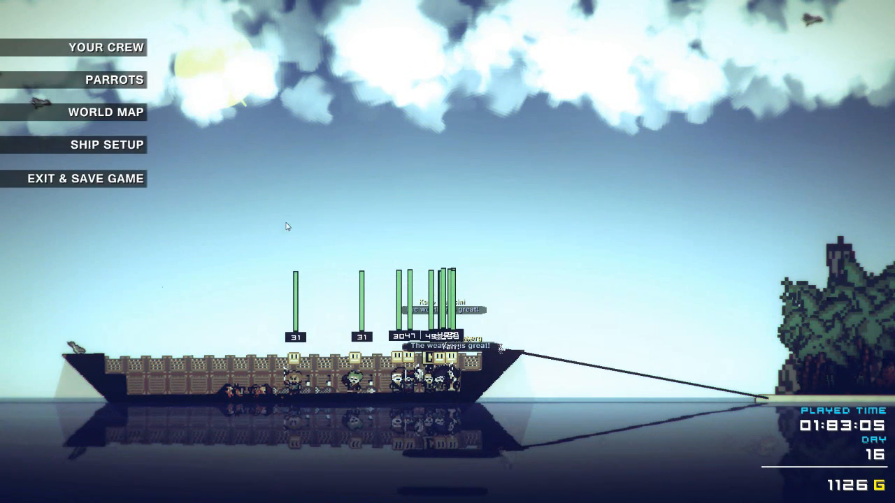
- Reopen the world map to show the explored region
left_click(106, 112)
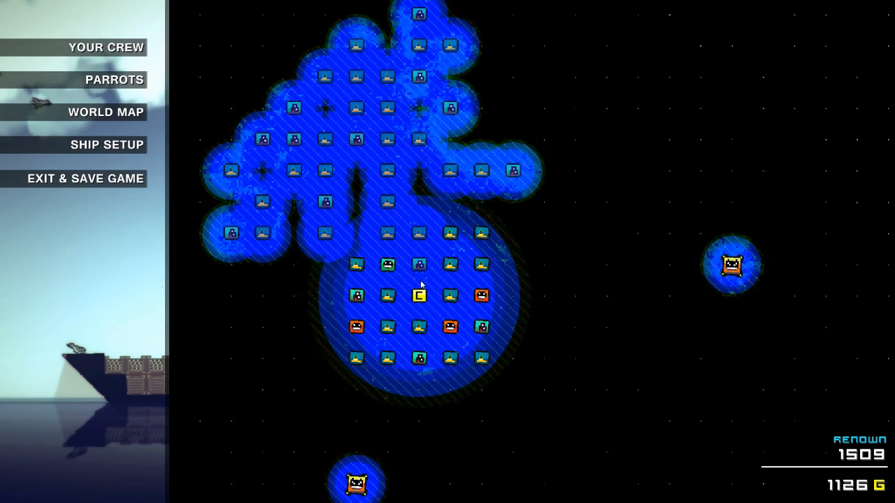
mouse_move(455, 300)
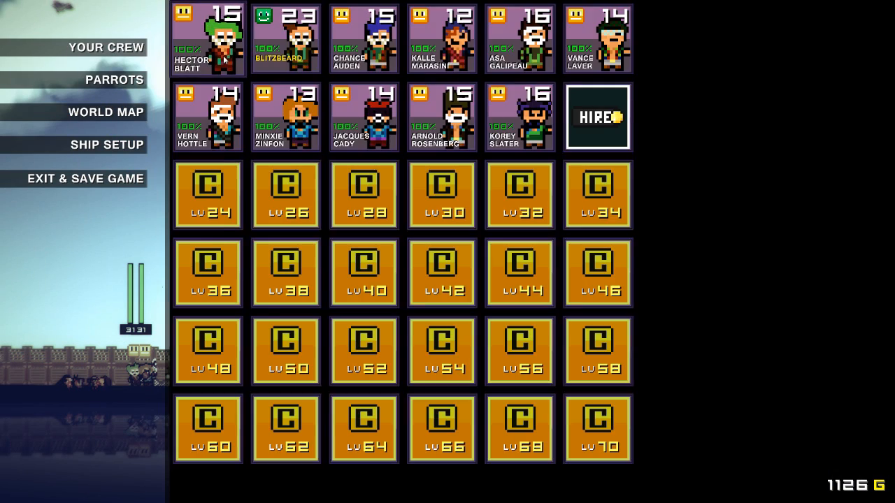
left_click(442, 37)
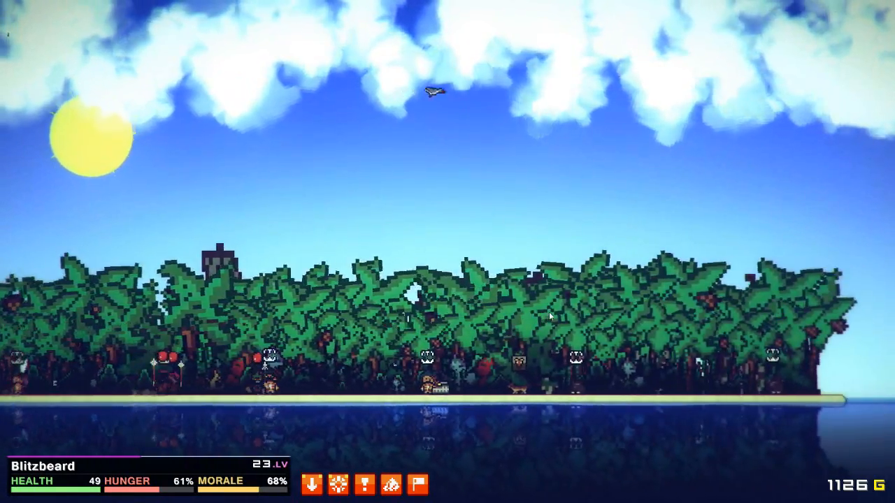
- Order the crew to walk along the island ground
left_click(112, 110)
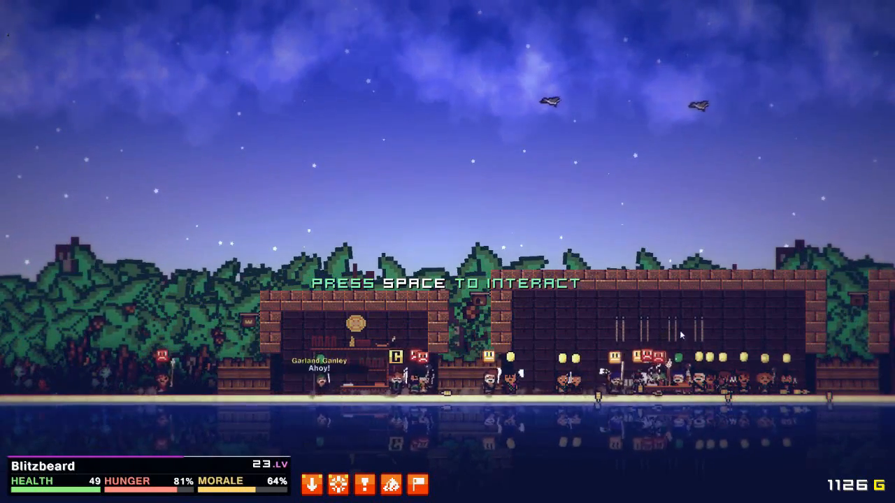
- Browse the trader's Buy and Sell lists, then view captain Blitzbeard's character sheet
key("space")
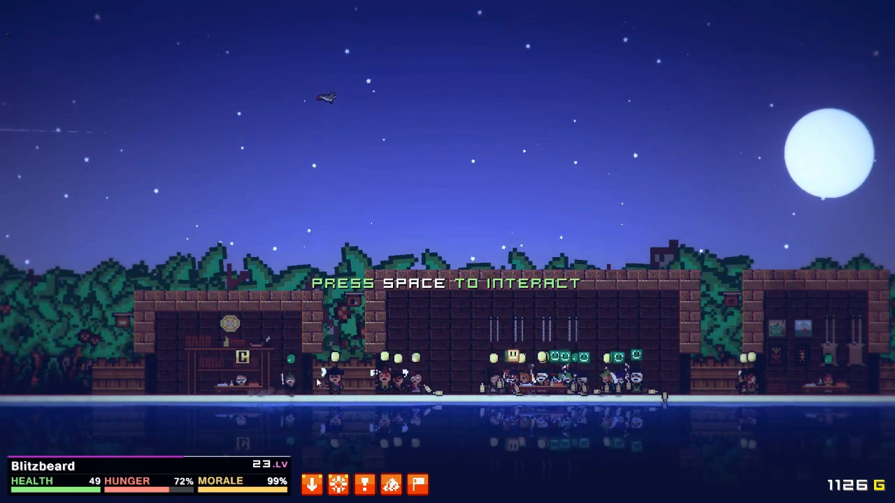
key("space")
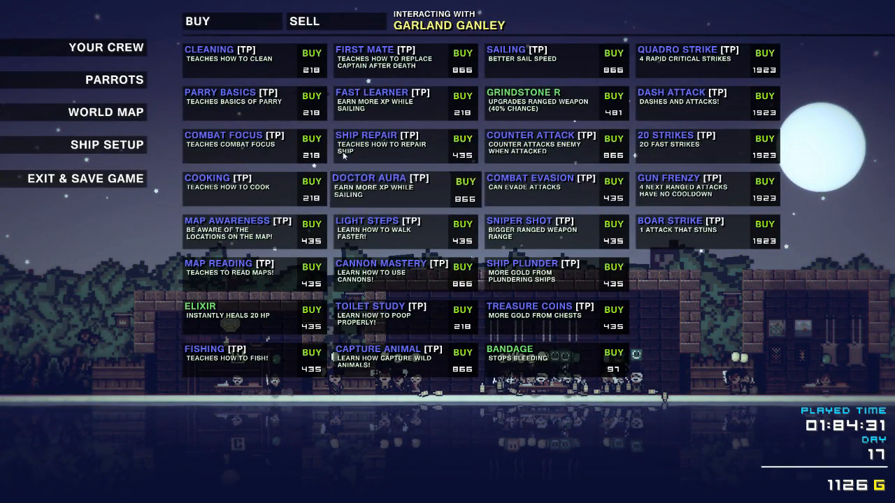
left_click(304, 21)
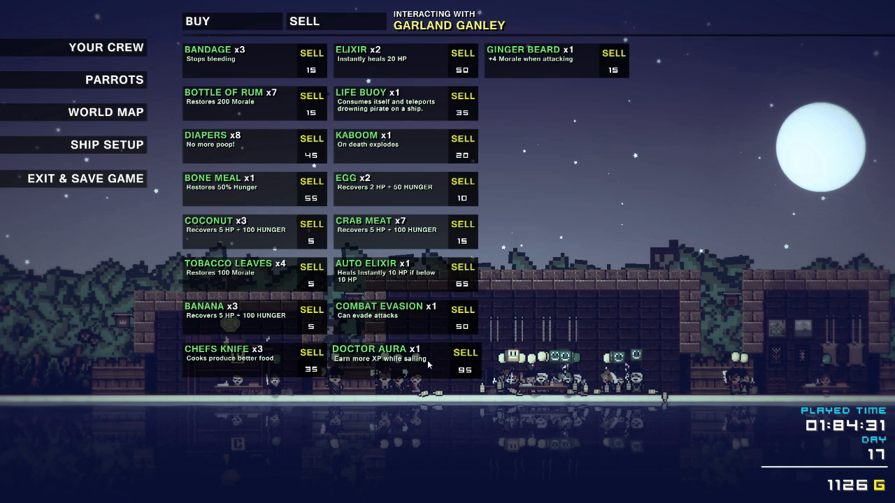
left_click(198, 21)
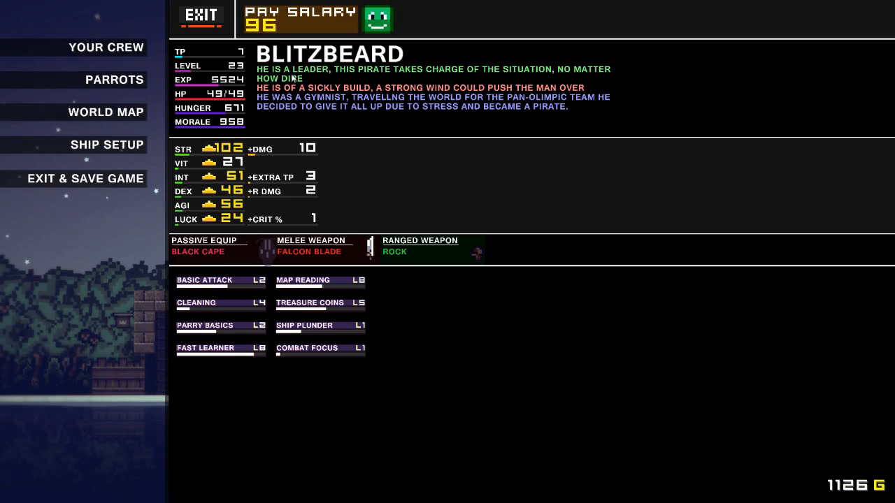
- Spend talent points to raise Brock Cecil's intelligence to 17
left_click(200, 17)
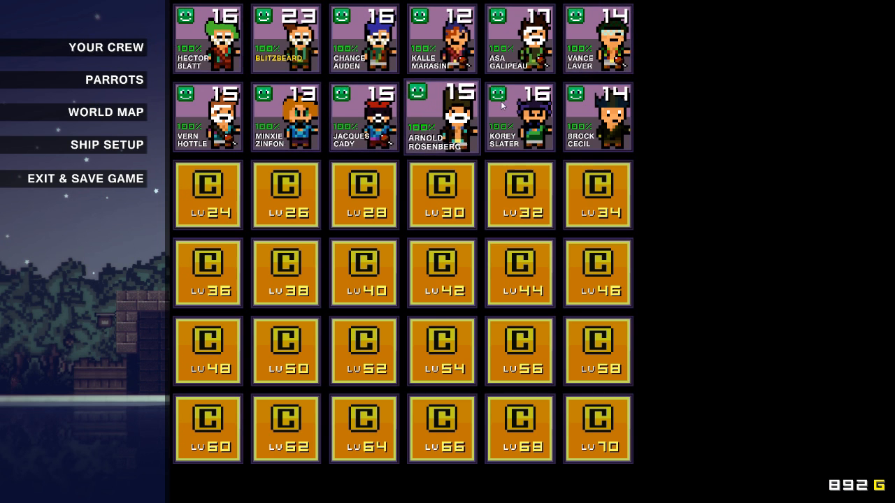
left_click(597, 116)
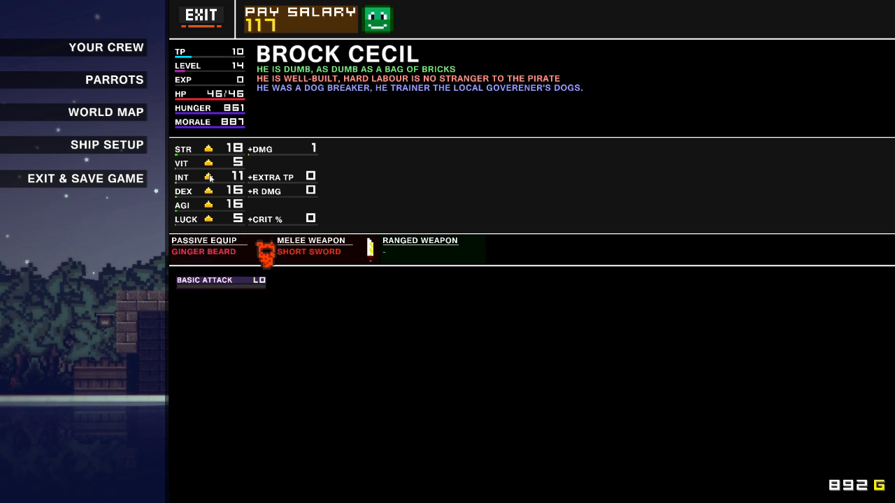
left_click(209, 176)
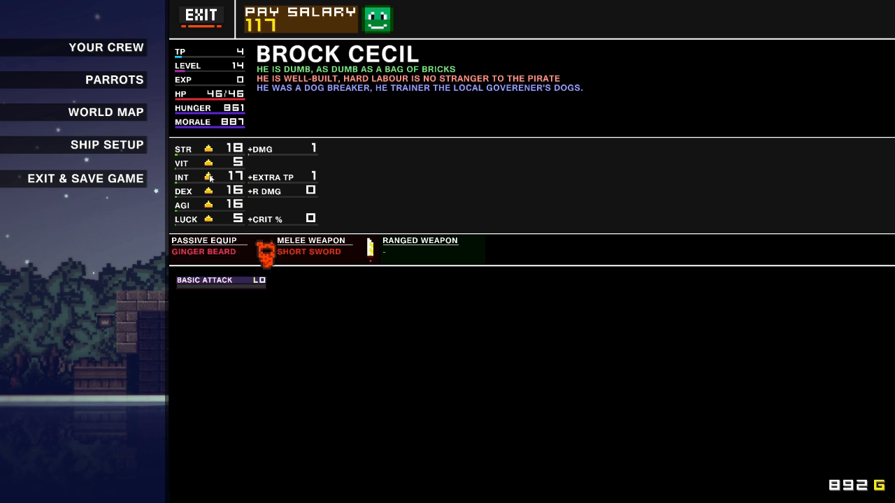
left_click(209, 176)
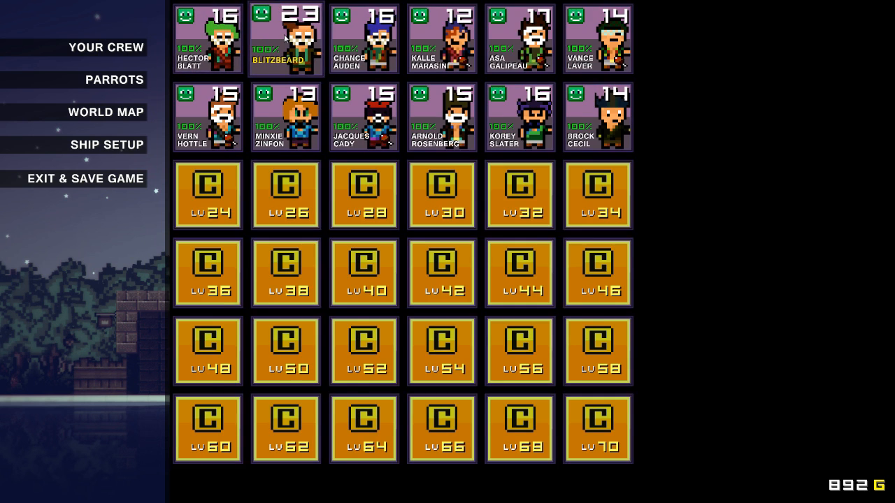
left_click(286, 38)
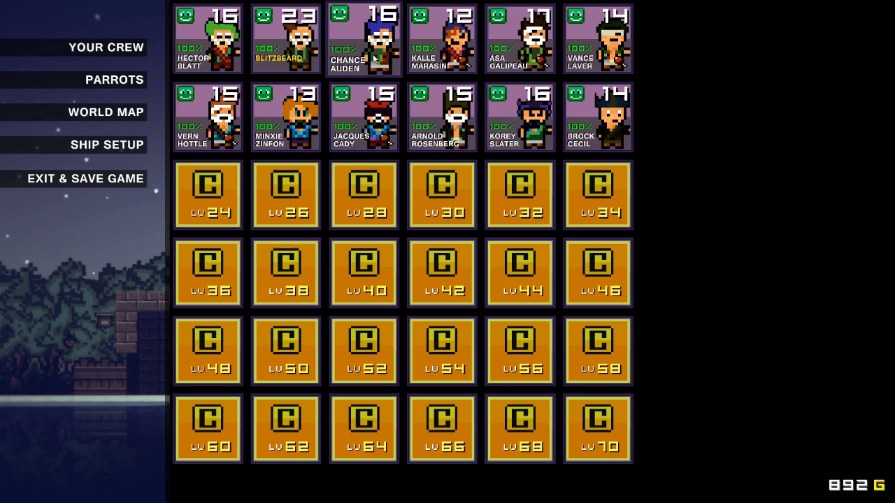
- Raise Vern Hottle's strength to 37, then review Minxie's and Jacques's sheets
left_click(363, 38)
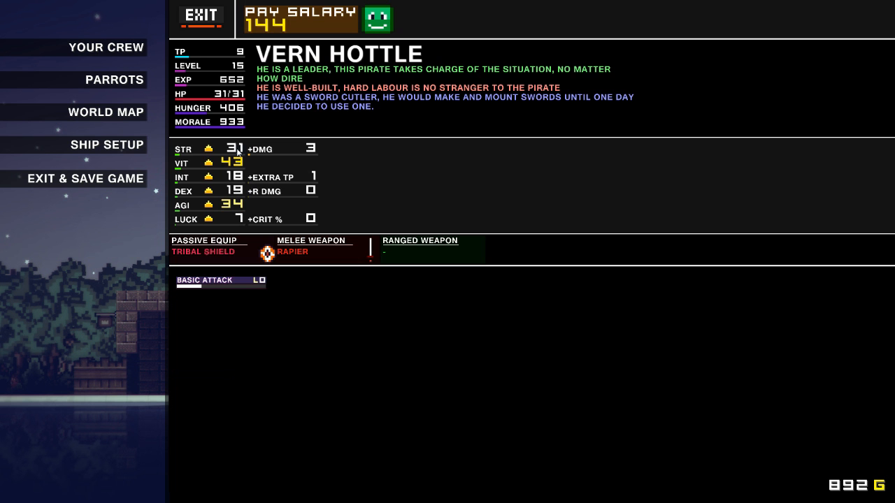
left_click(208, 149)
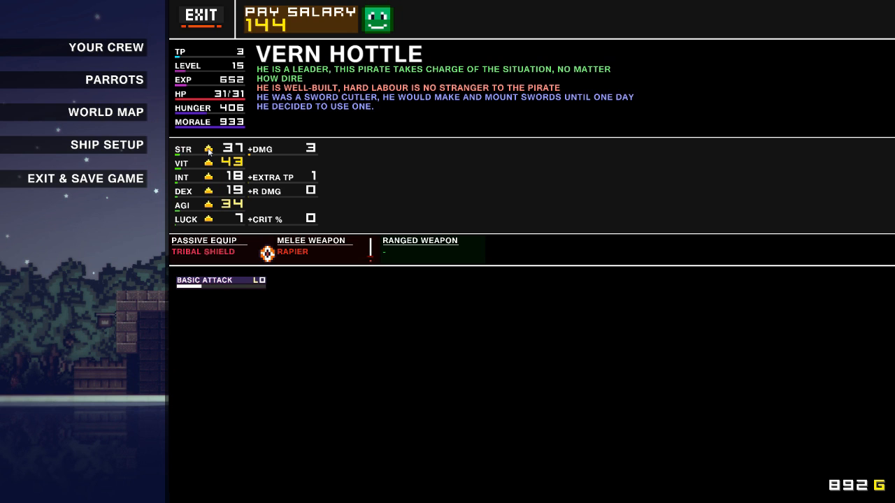
left_click(106, 47)
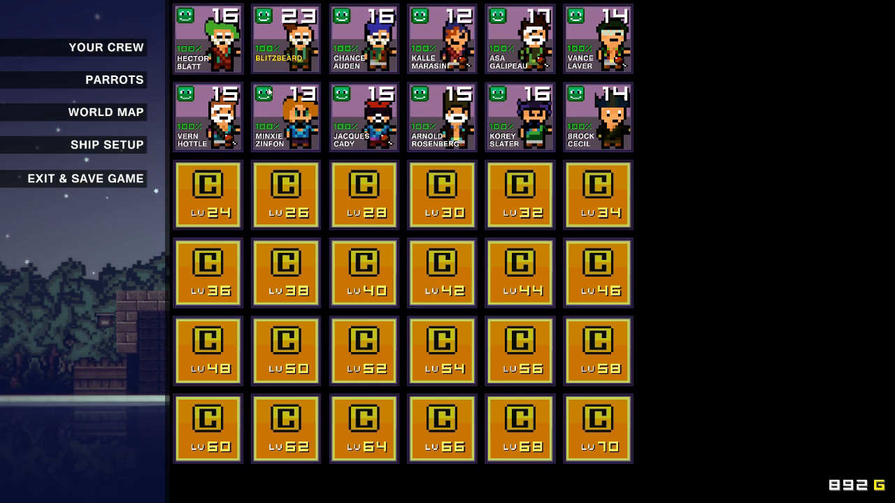
left_click(285, 117)
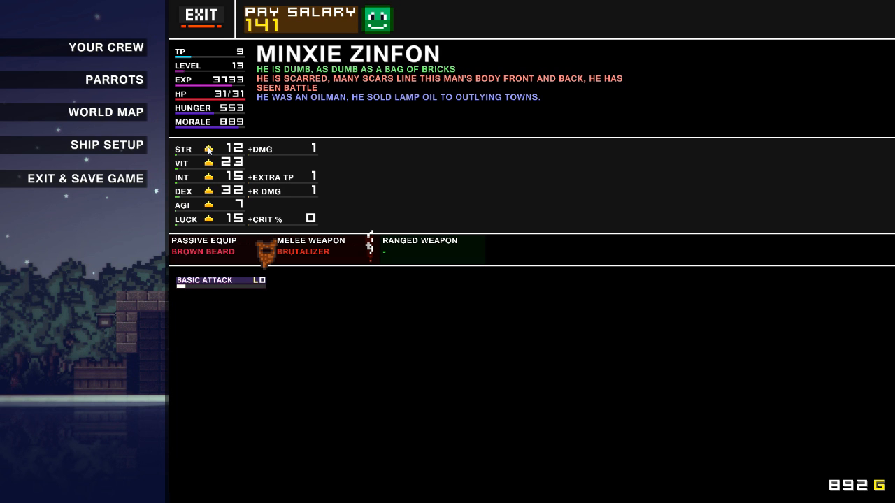
left_click(208, 148)
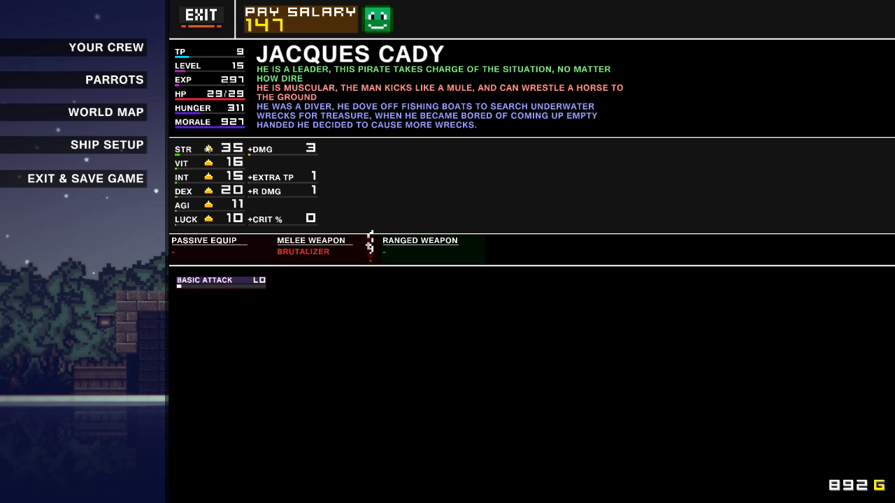
left_click(106, 47)
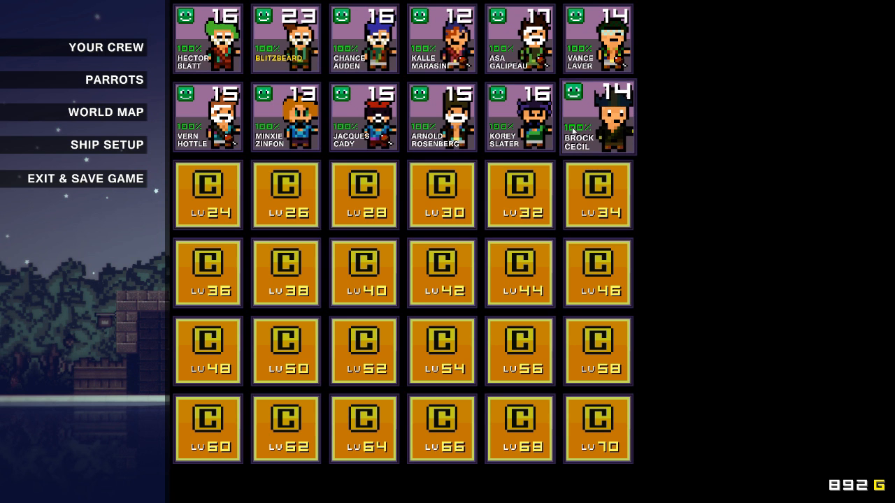
- Close the crew roster to return to the ship by the night jungle island
left_click(598, 116)
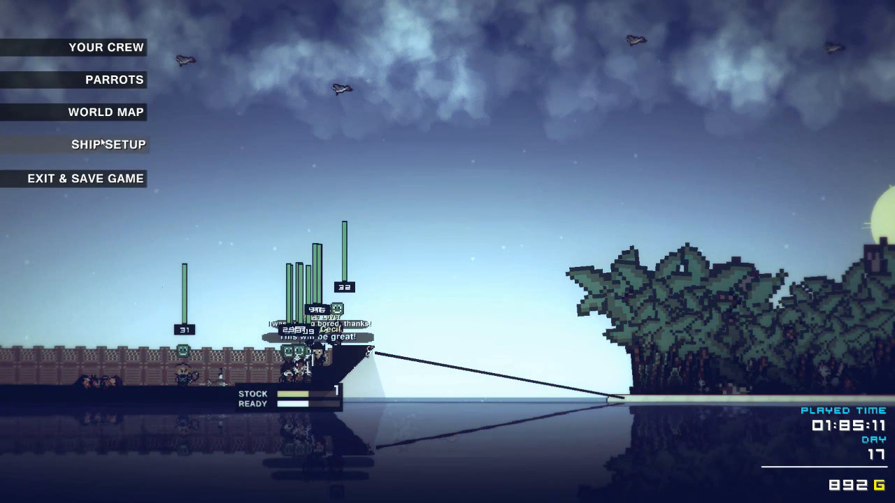
left_click(108, 144)
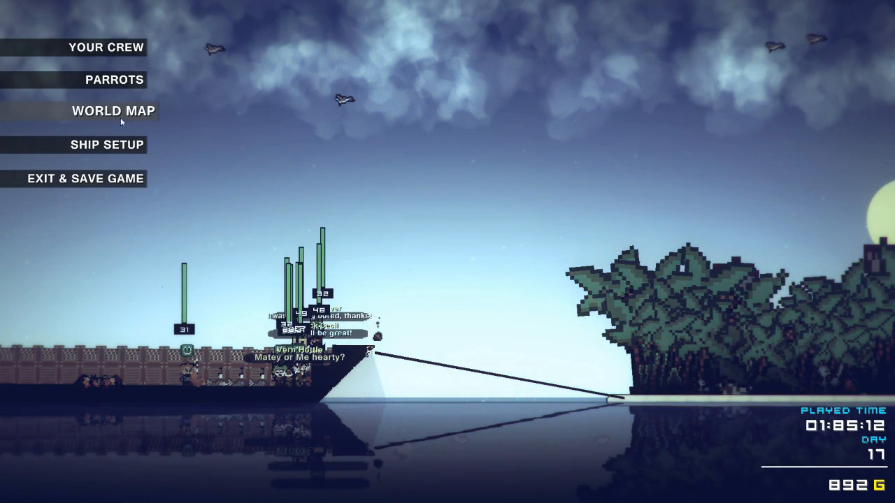
- Set sail from the island until an enemy pirate ship pulls alongside
left_click(112, 112)
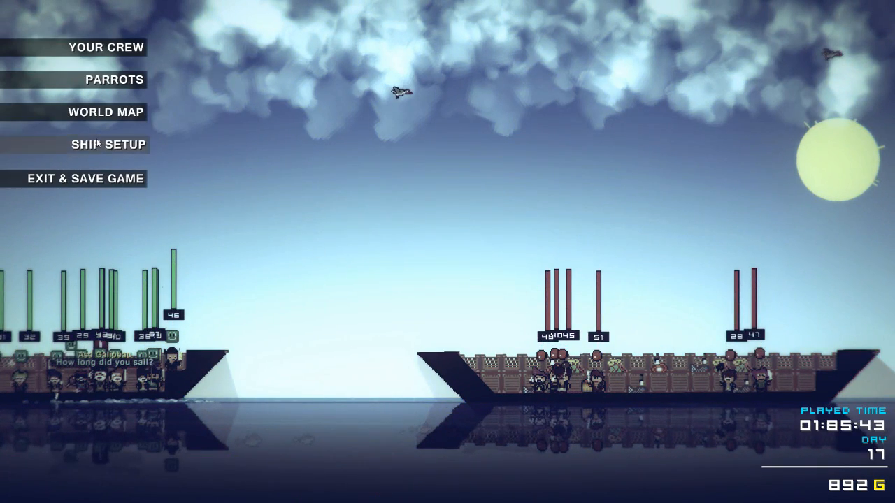
- Browse Ship Setup and Your Crew, view Vance Laver's character sheet, then close it
left_click(107, 144)
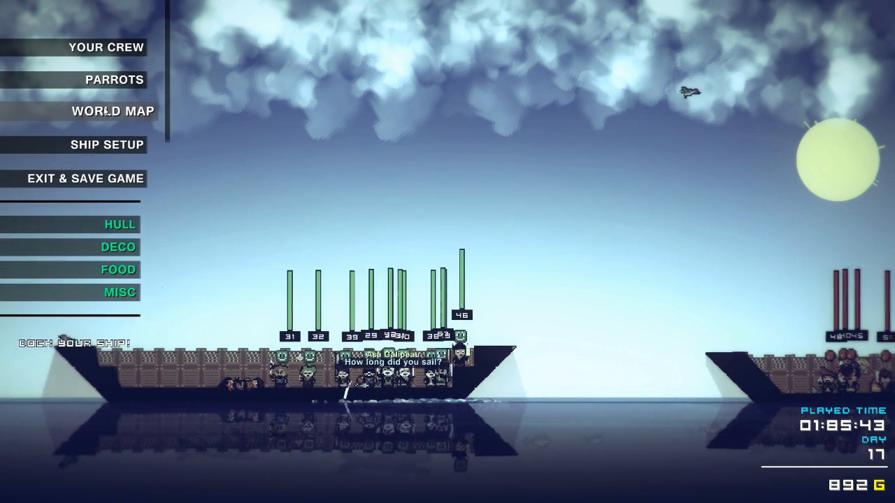
left_click(106, 46)
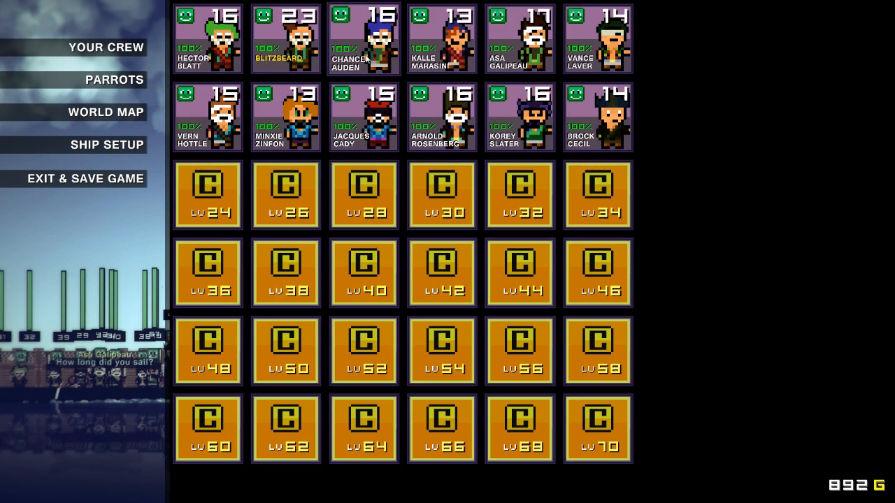
left_click(362, 38)
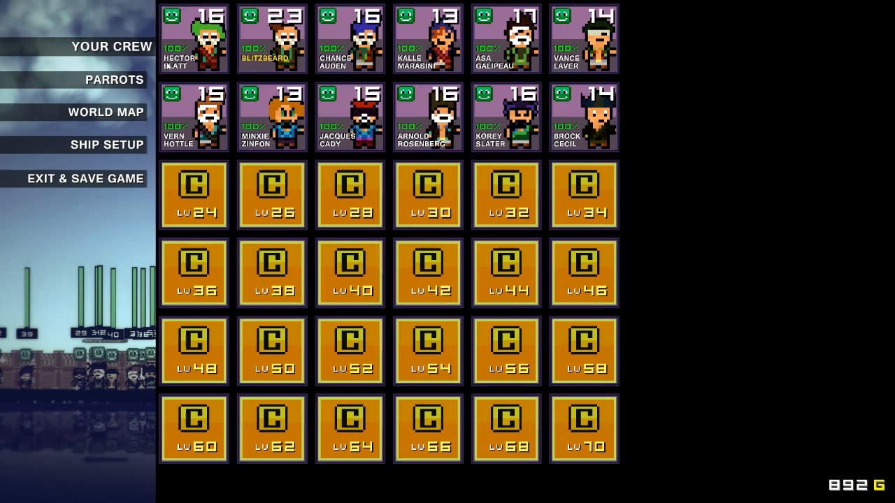
left_click(585, 39)
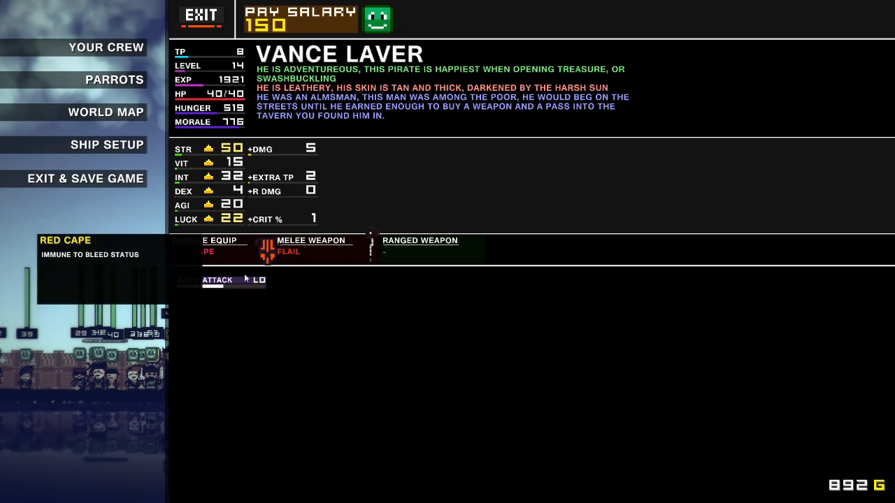
left_click(200, 16)
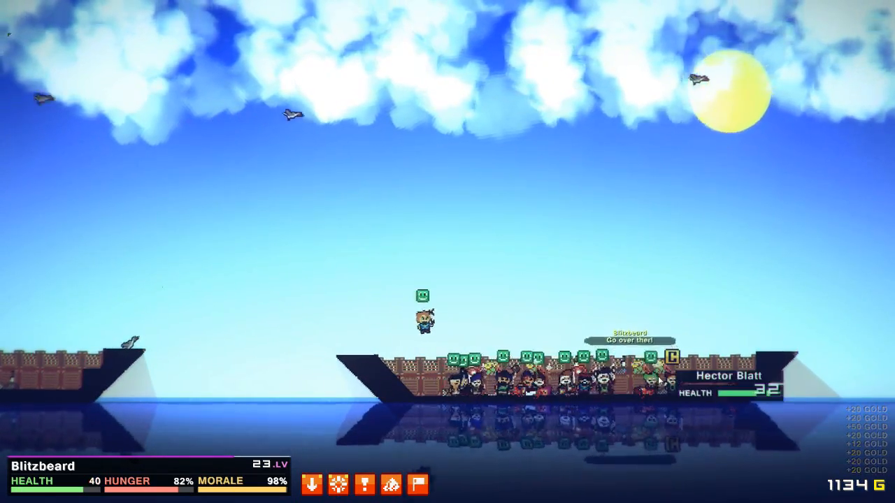
mouse_move(418, 483)
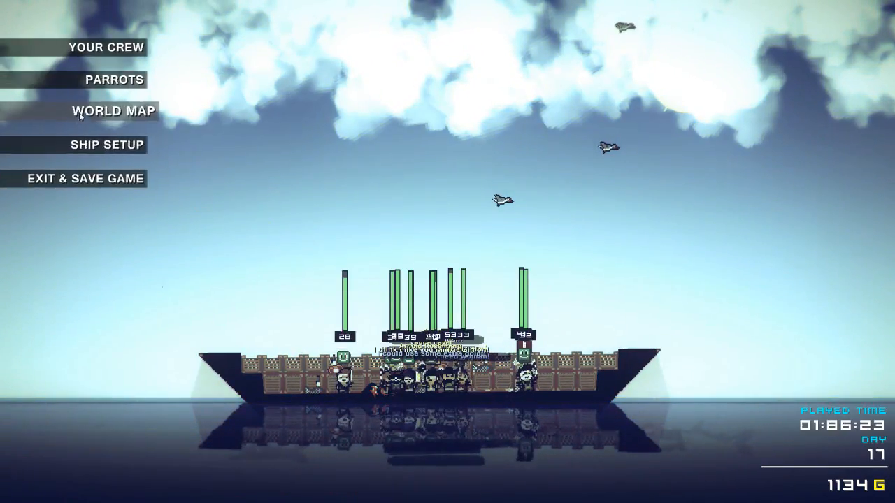
left_click(113, 110)
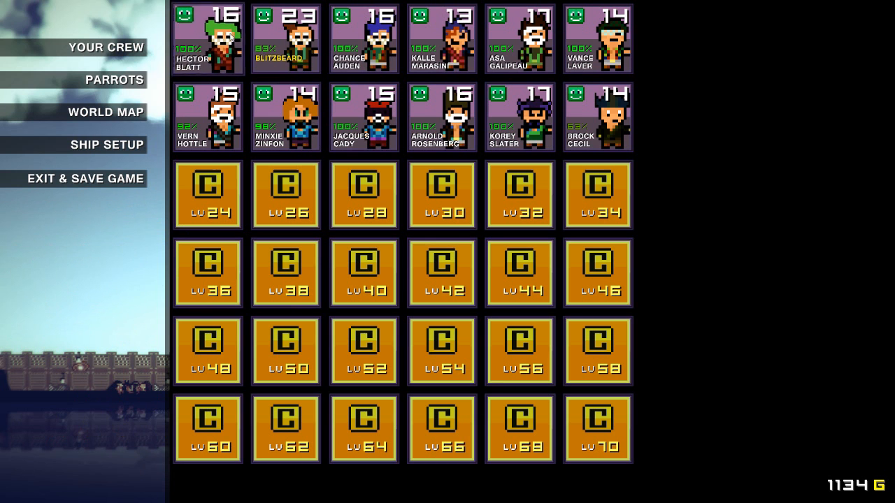
left_click(597, 38)
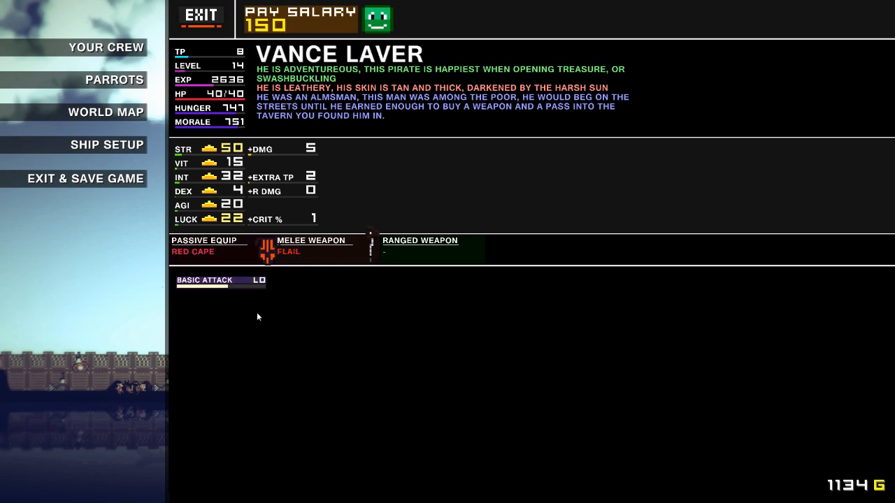
left_click(105, 47)
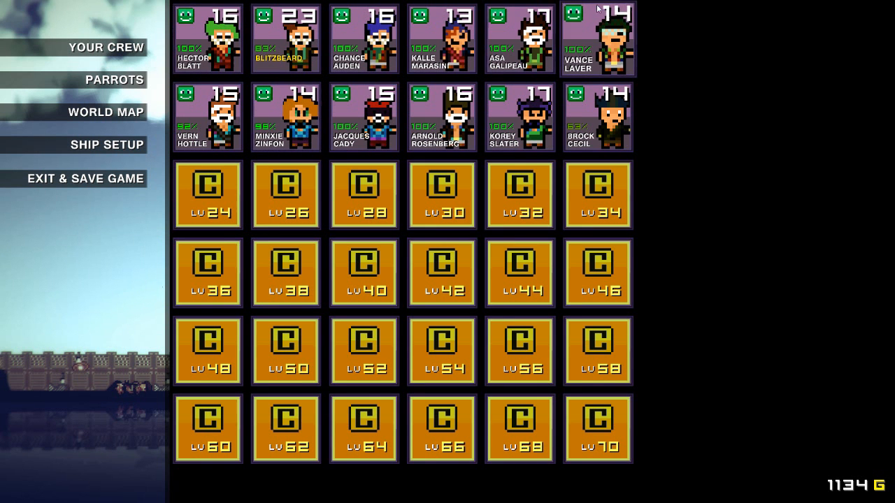
left_click(598, 38)
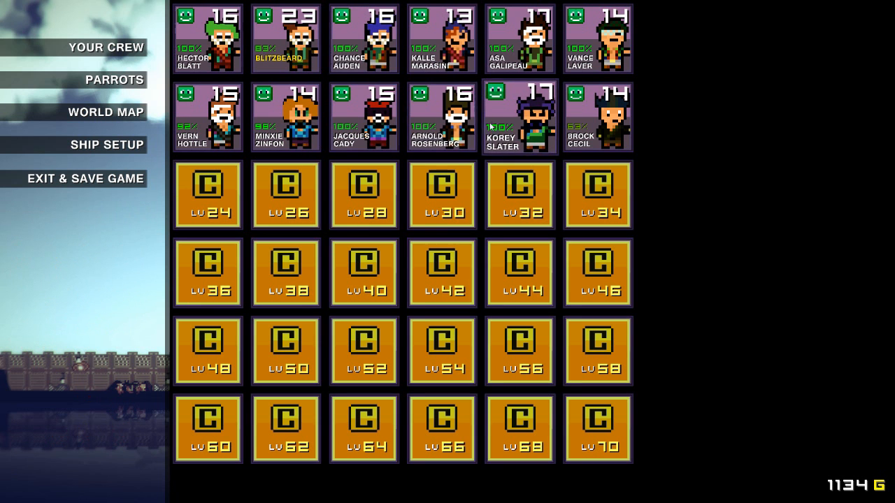
left_click(284, 115)
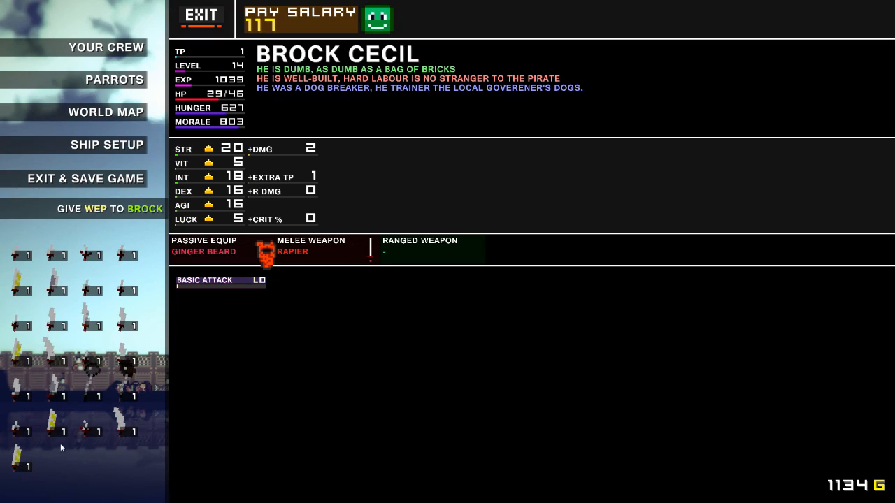
left_click(200, 16)
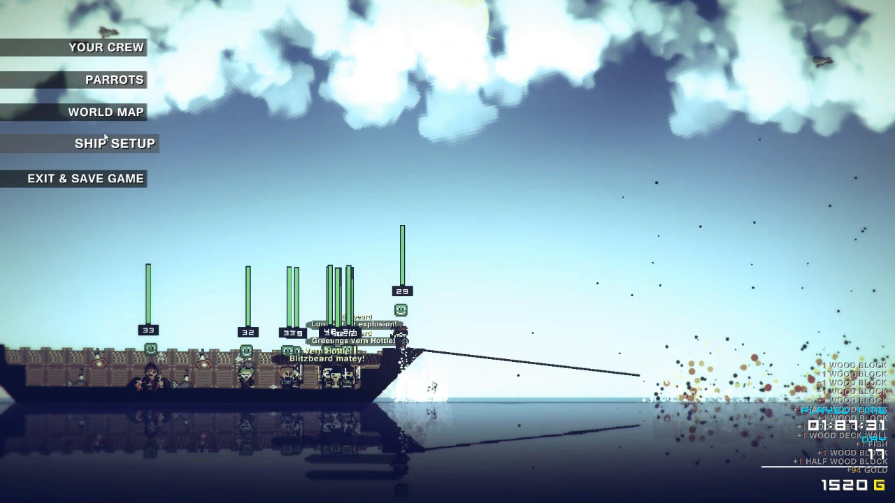
left_click(106, 112)
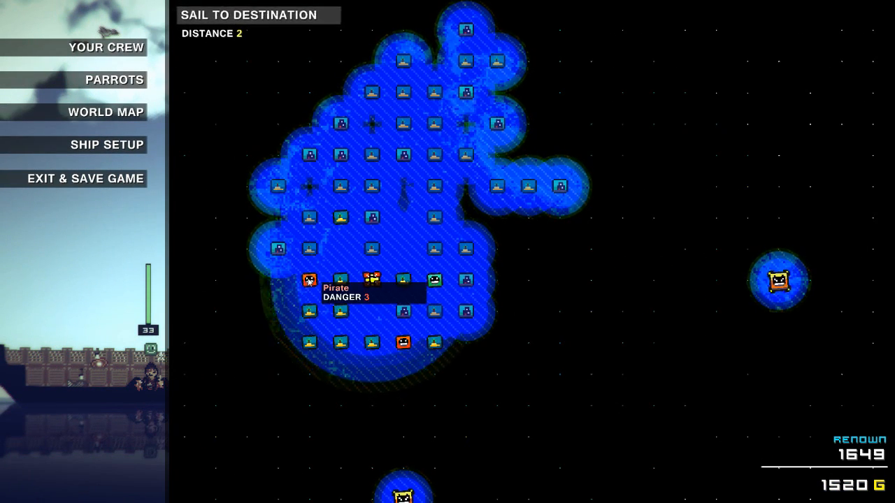
mouse_move(425, 284)
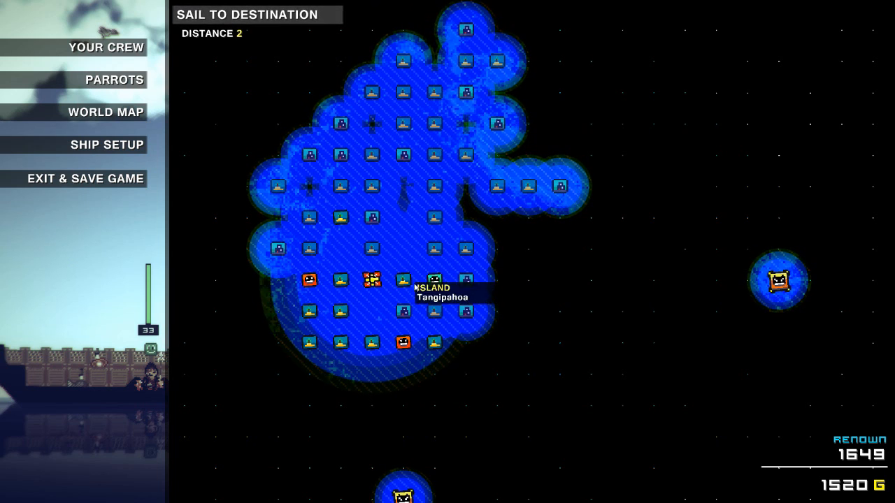
mouse_move(408, 286)
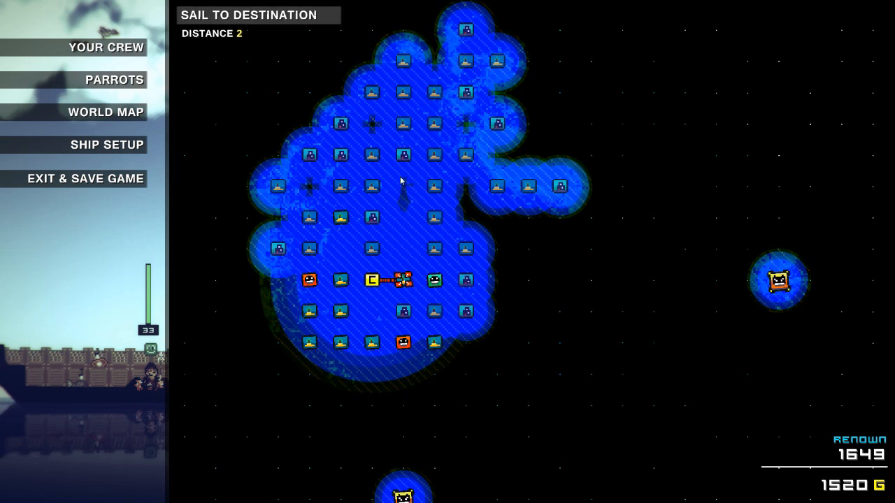
mouse_move(342, 283)
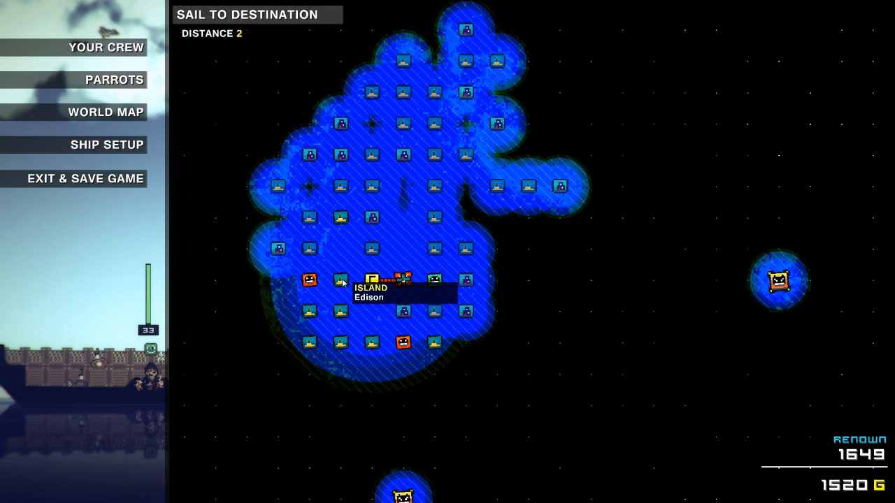
mouse_move(357, 287)
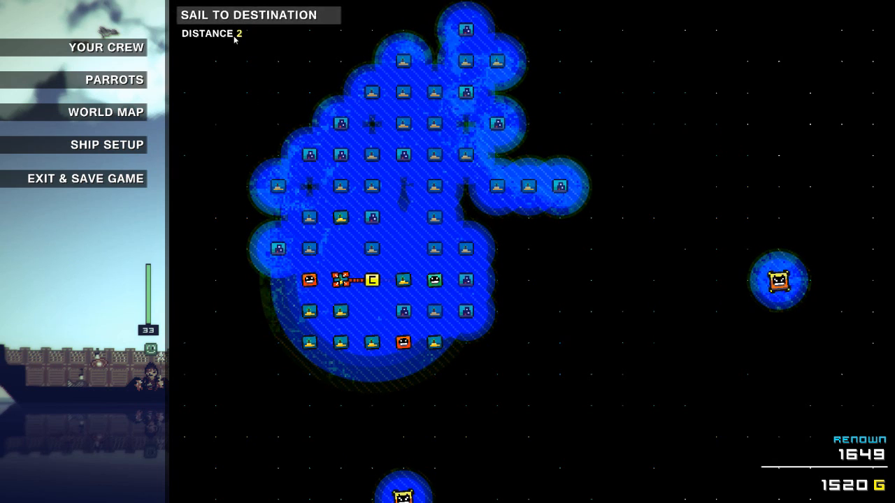
mouse_move(461, 306)
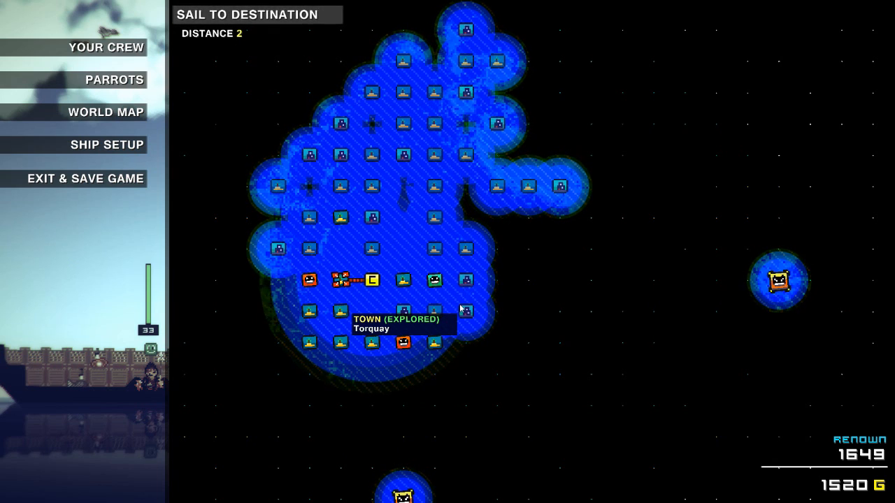
mouse_move(458, 304)
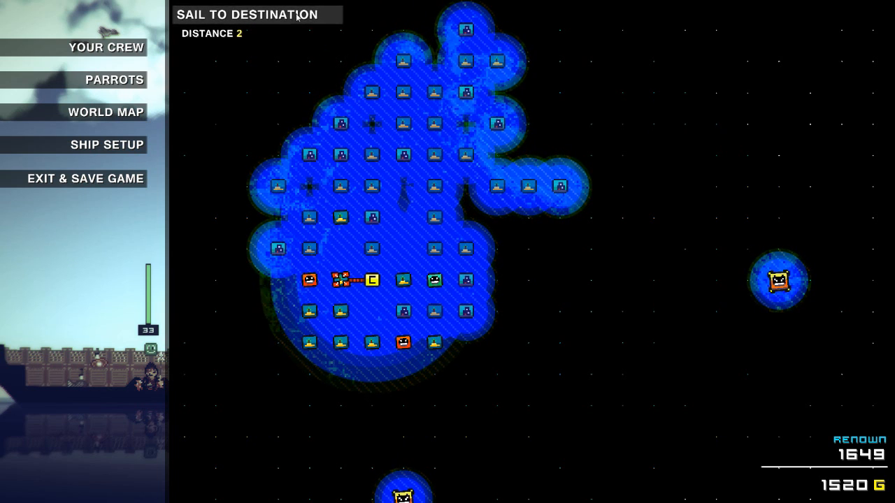
mouse_move(285, 283)
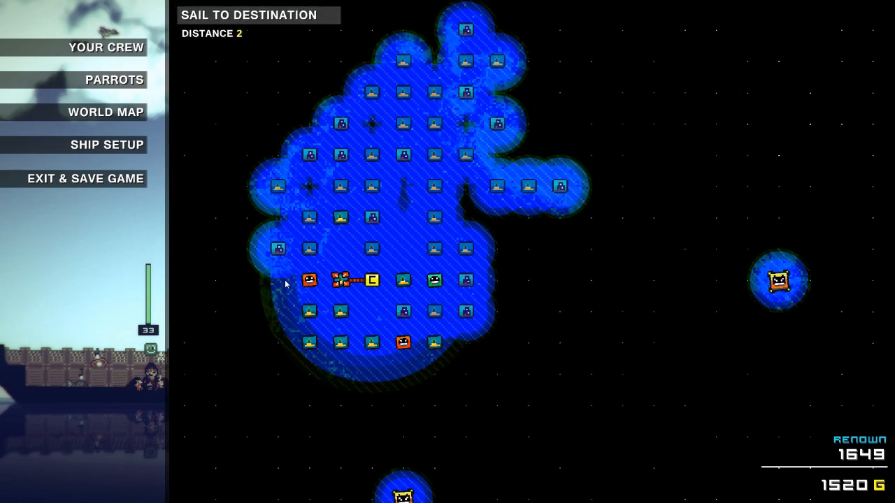
mouse_move(302, 26)
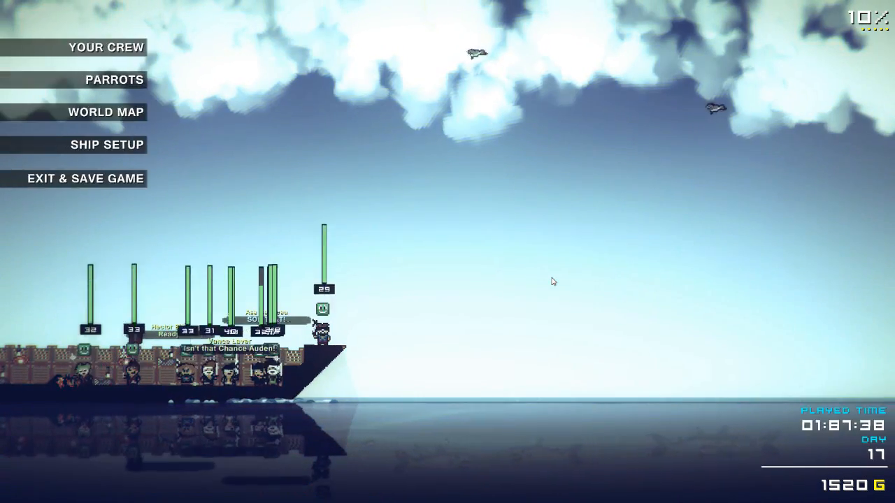
mouse_move(84, 46)
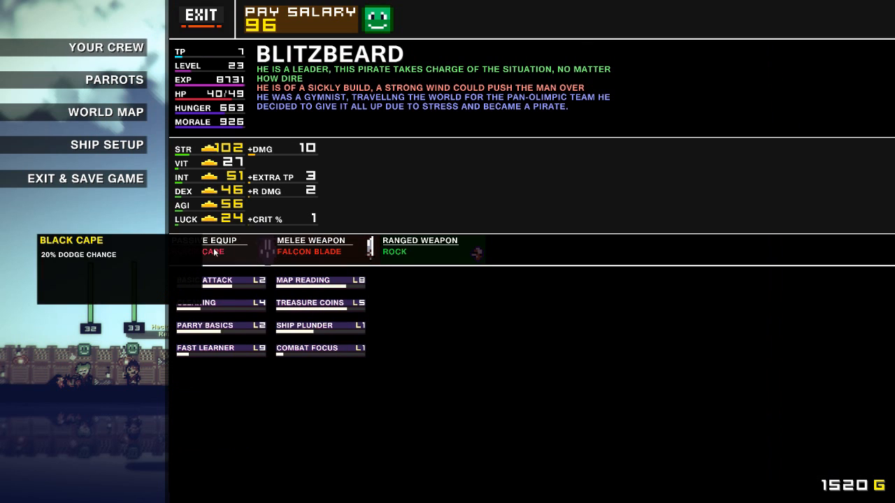
mouse_move(309, 251)
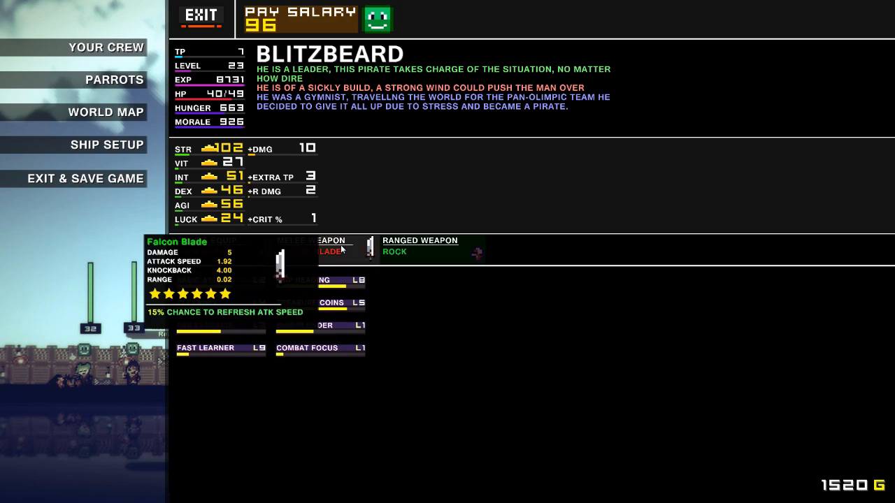
- Return to the crew roster and open Blitzbeard's crew profile
left_click(201, 16)
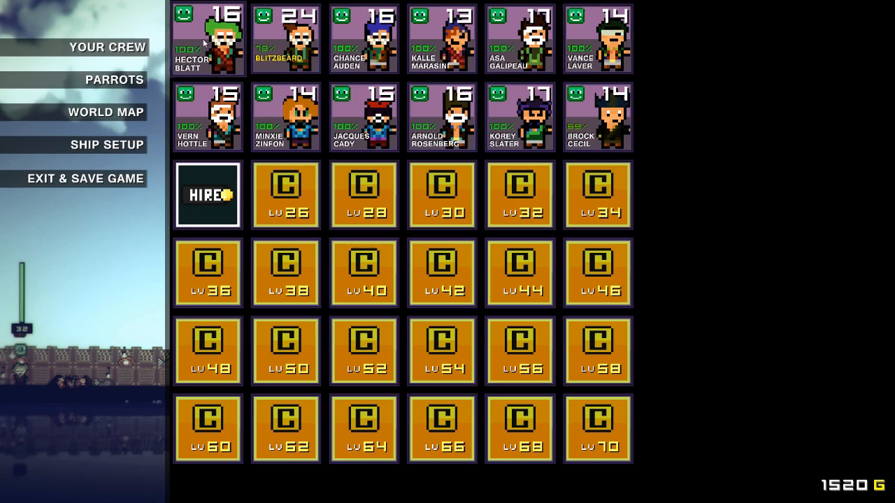
left_click(286, 37)
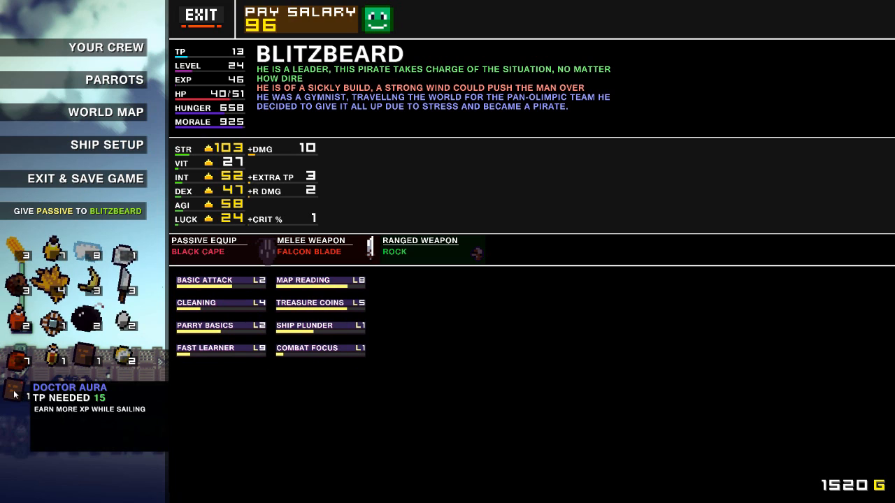
mouse_move(82, 361)
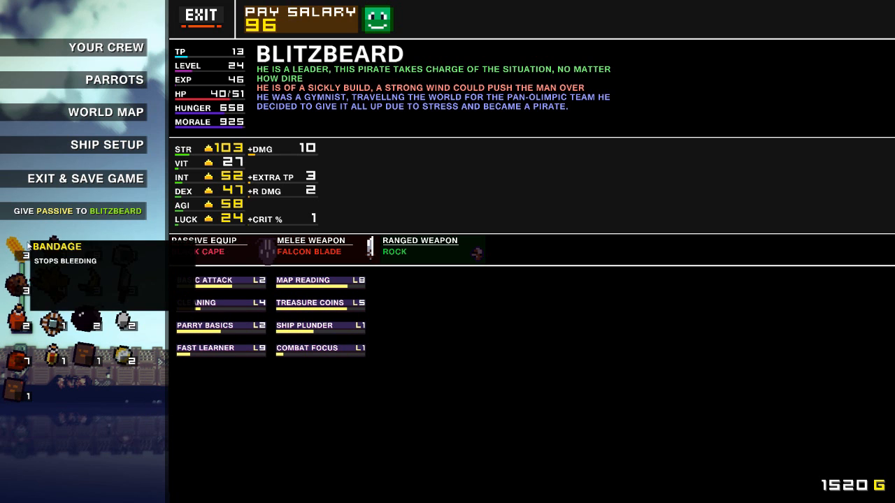
mouse_move(153, 329)
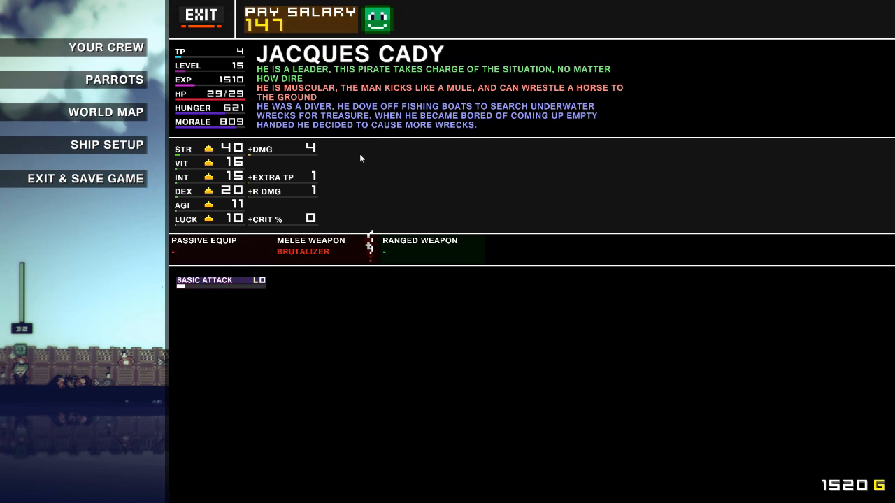
- View Vern Hottle's and Kalle Marasini's profiles, then exit to the tribal island view
left_click(208, 240)
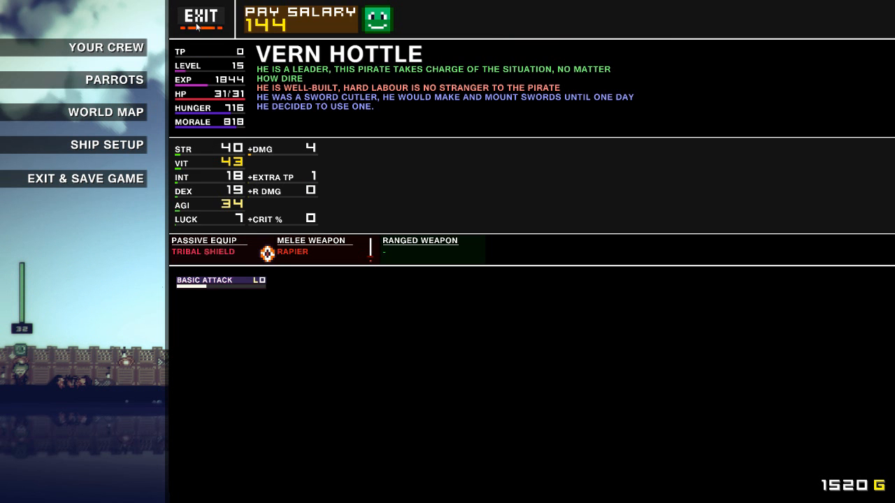
left_click(105, 47)
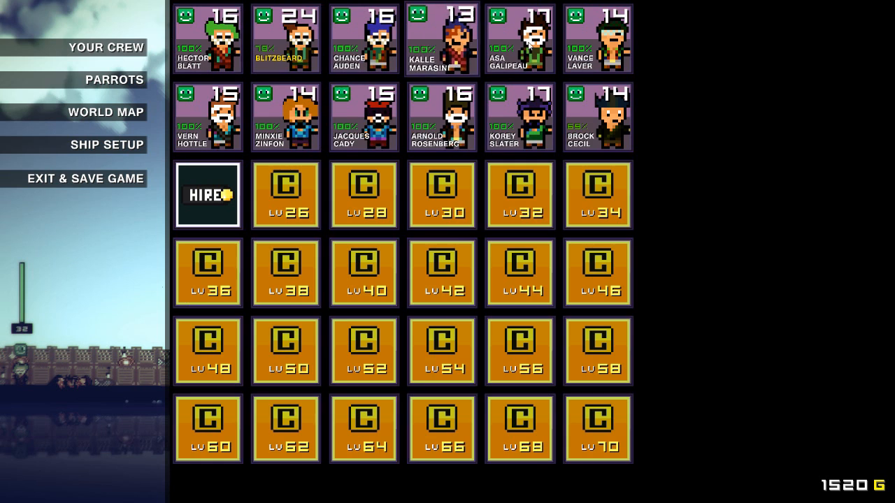
left_click(442, 37)
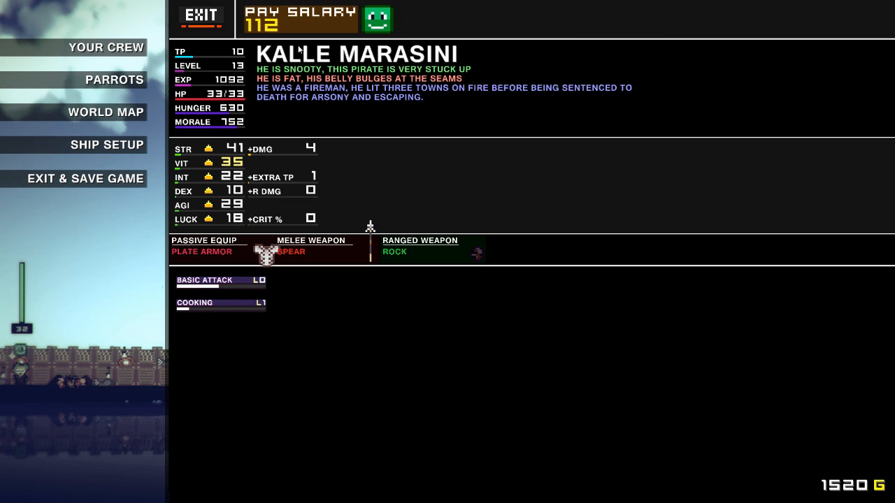
left_click(202, 16)
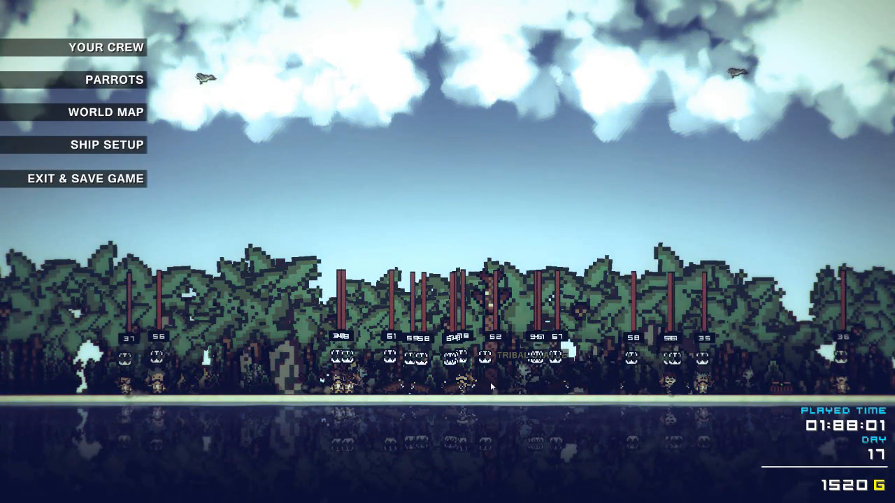
mouse_move(103, 144)
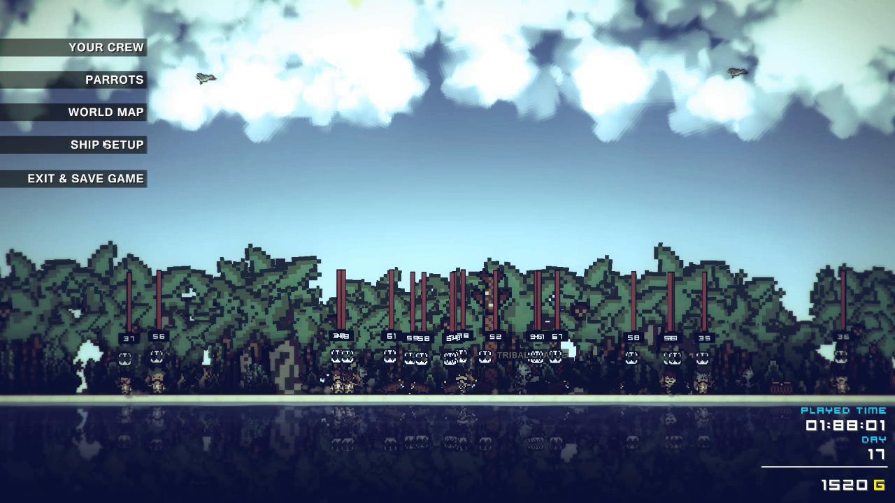
- Resume the boar fight, pause it again, and open Minxie Zinfon's stats page
left_click(106, 46)
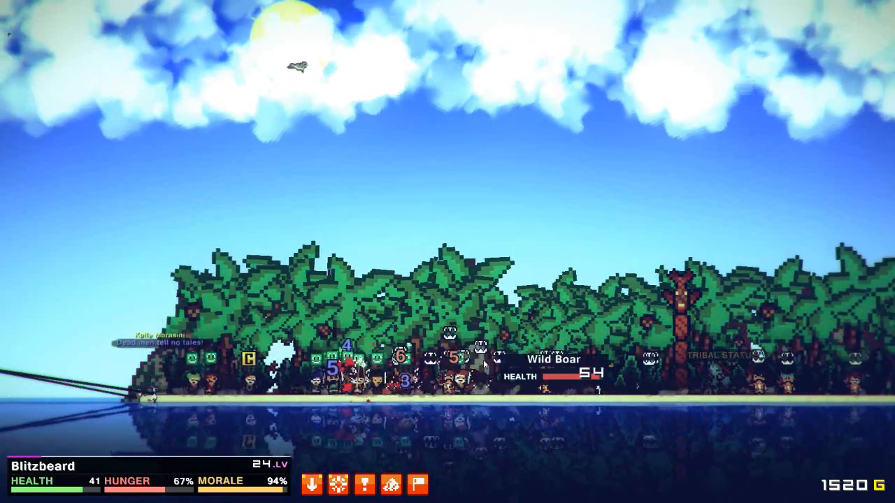
key("Escape")
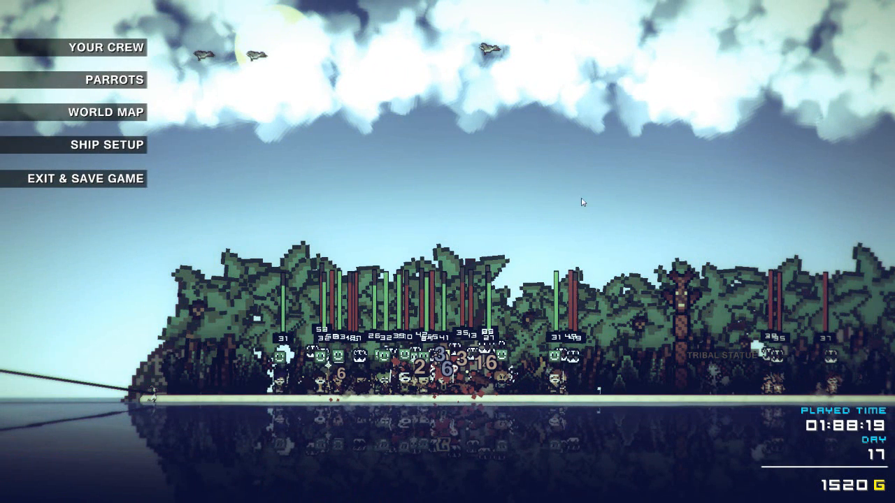
left_click(104, 47)
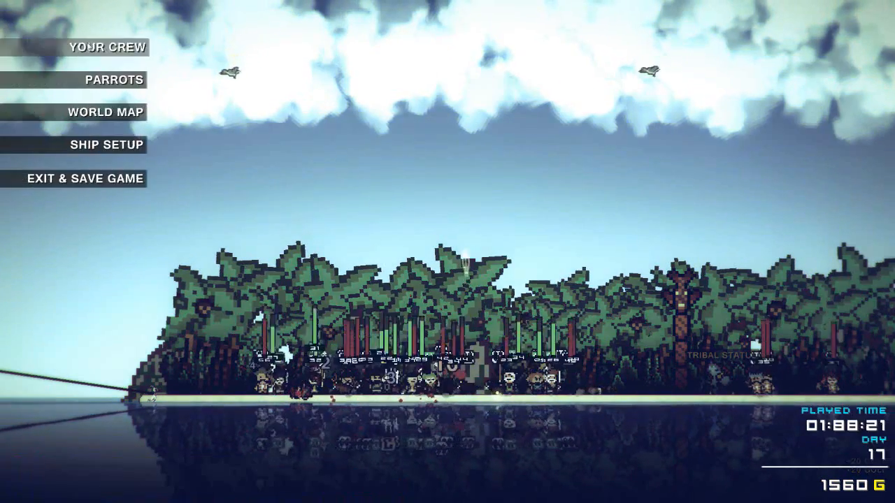
left_click(106, 47)
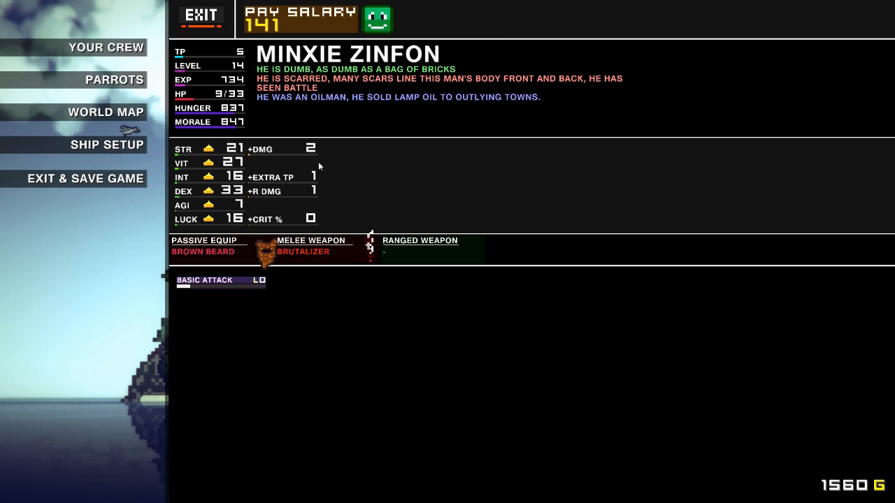
- Give Minxie food and healing, check Brock Cecil's stats, then resume the fight
left_click(203, 251)
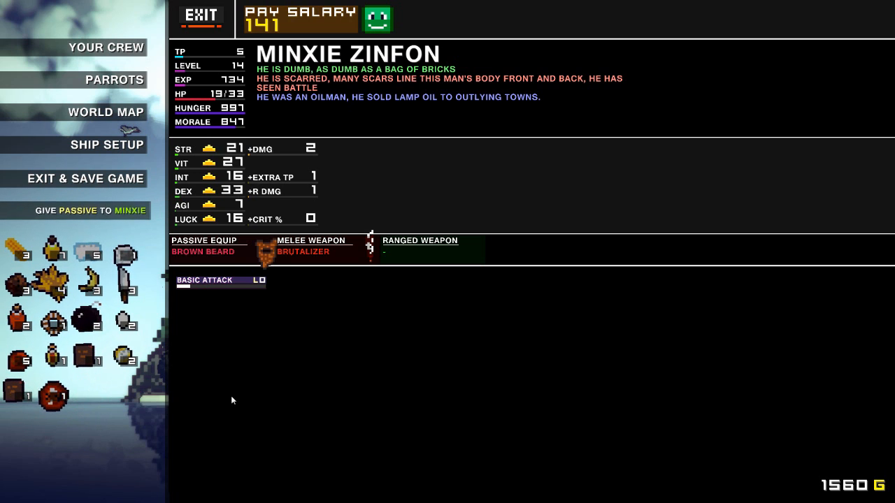
mouse_move(14, 395)
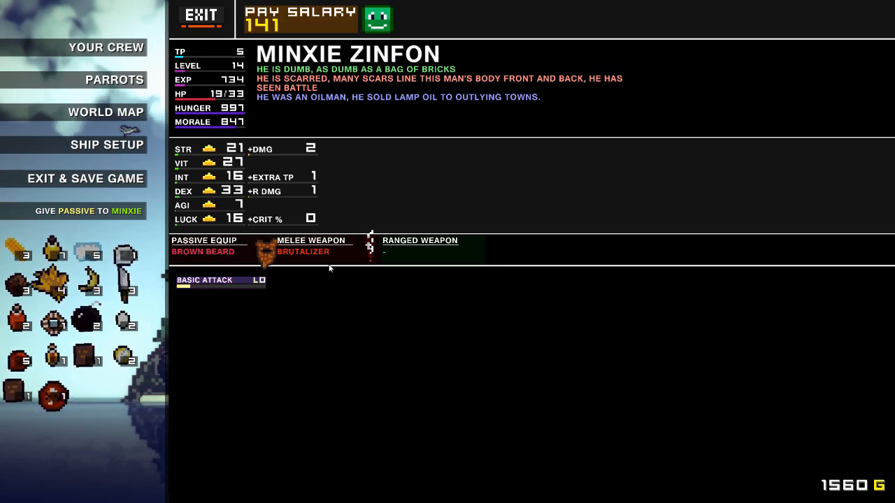
left_click(200, 15)
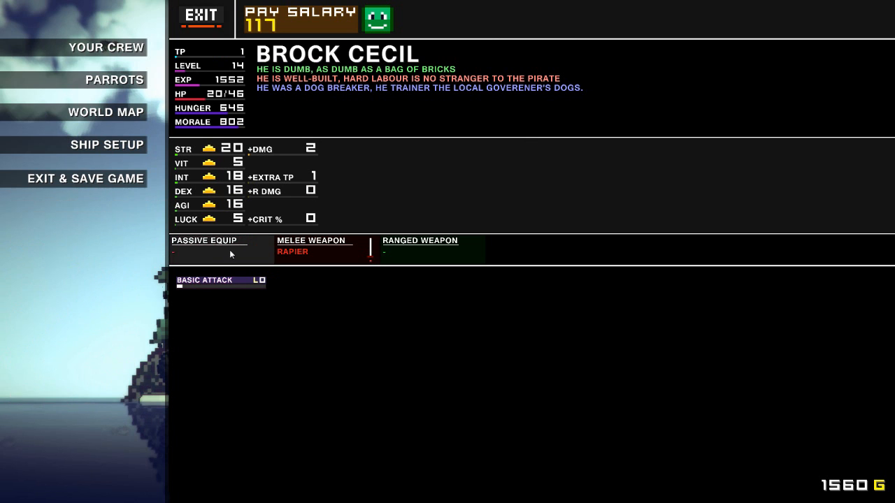
left_click(209, 250)
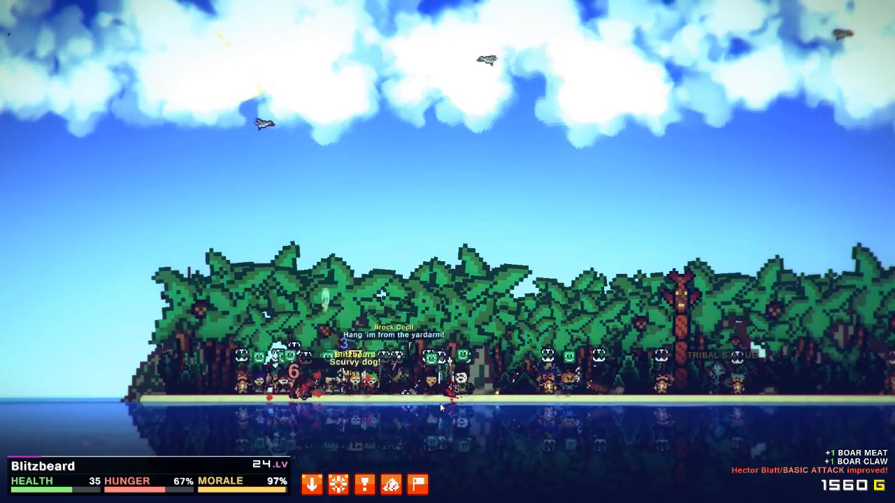
- Pause the fight, give Minxie Zinfon the healing Elixir, and feed Asa Galipeau the Boar Claw
key("Escape")
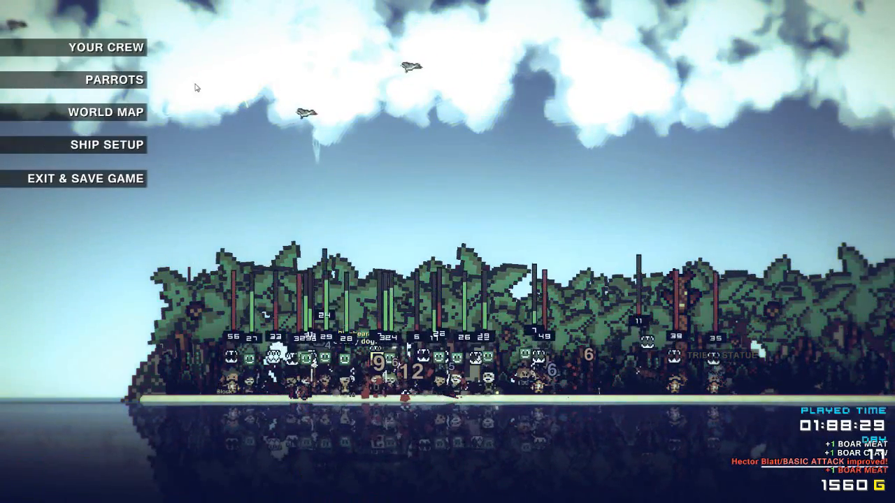
left_click(106, 47)
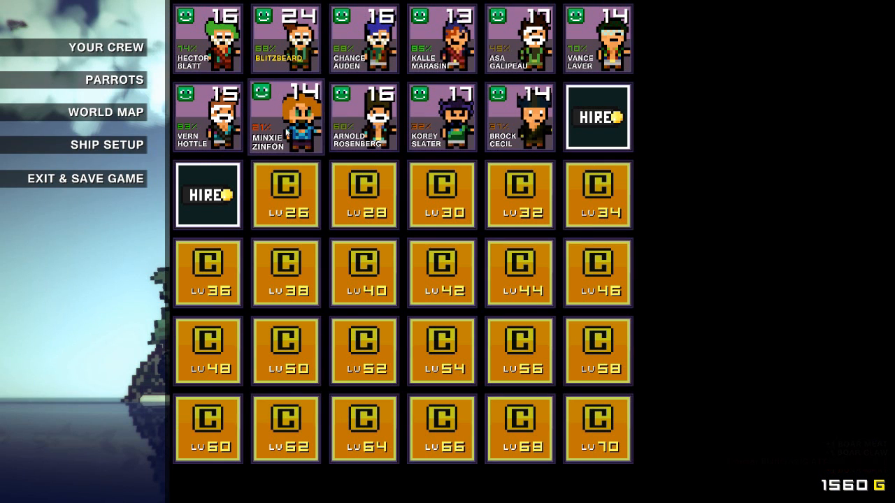
left_click(285, 117)
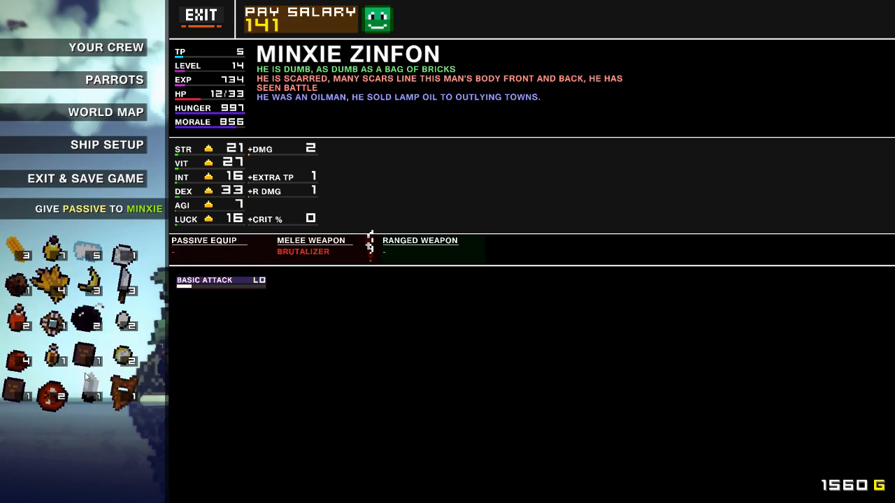
left_click(201, 16)
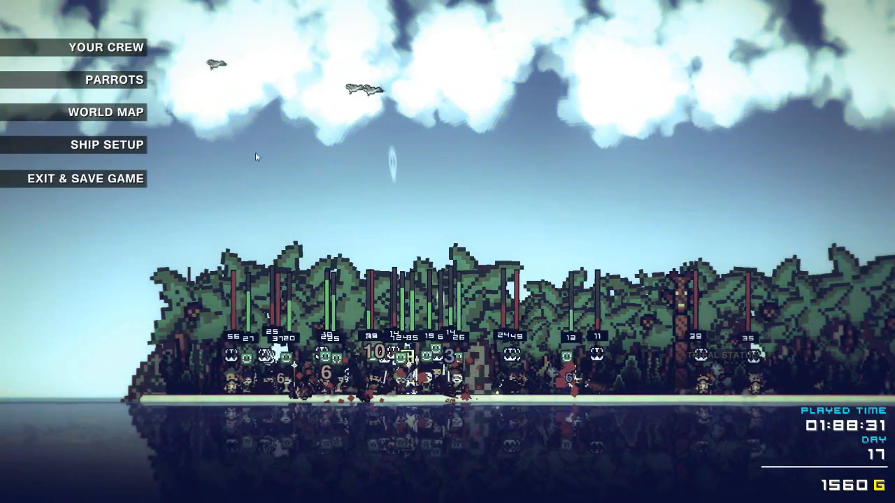
left_click(106, 47)
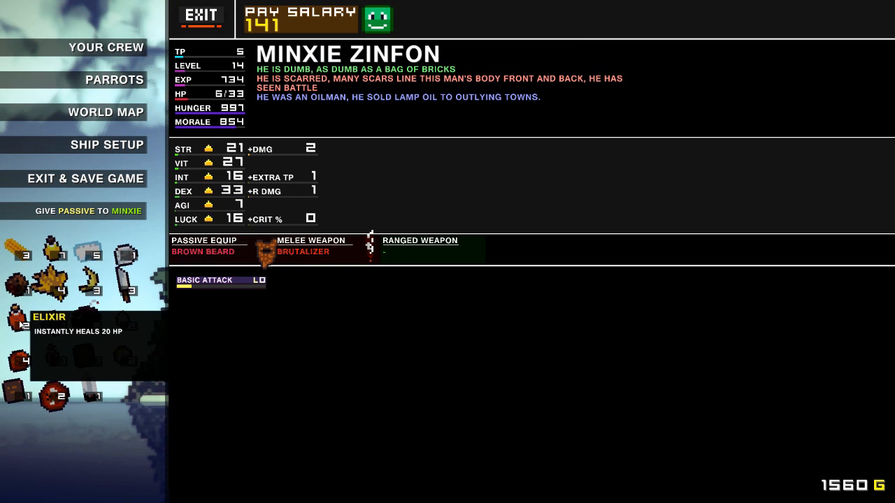
left_click(200, 16)
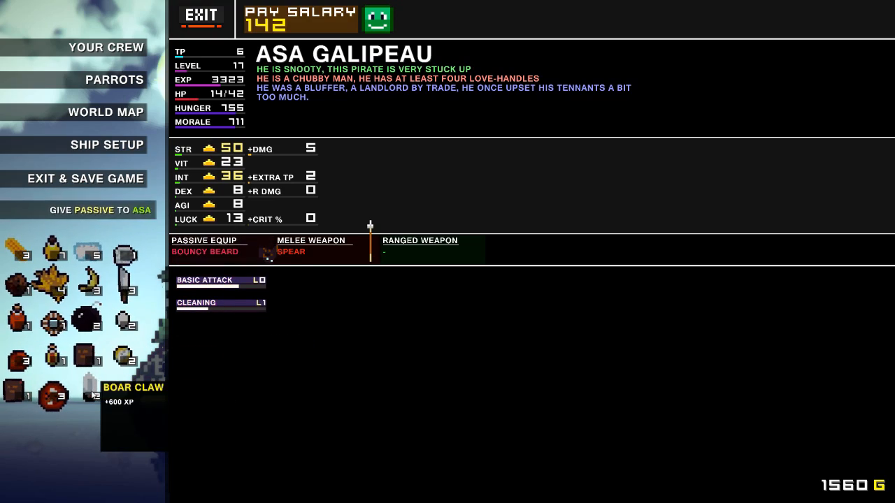
left_click(200, 16)
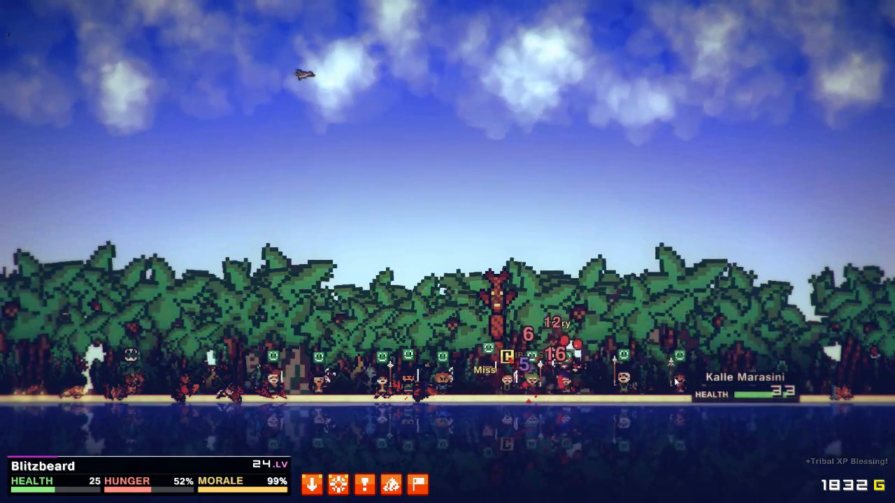
- Resume play so the crew destroys the Tribal Statue and the last wild boars
key("Escape")
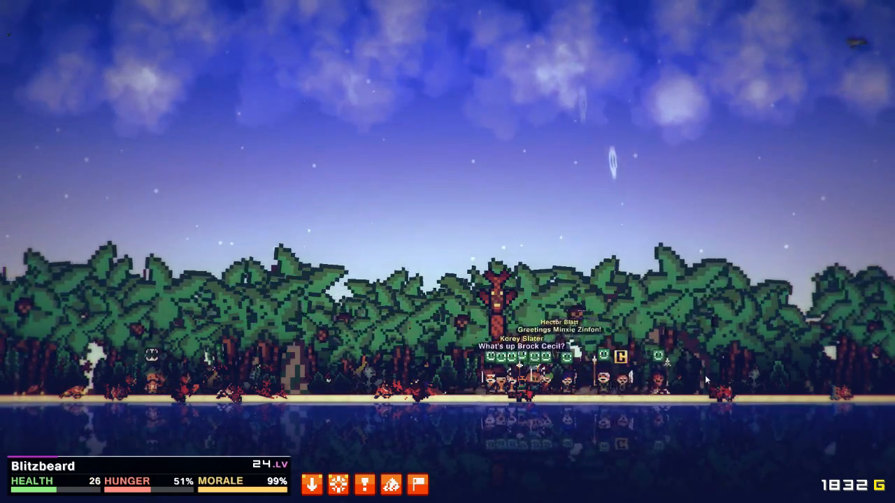
left_click(337, 484)
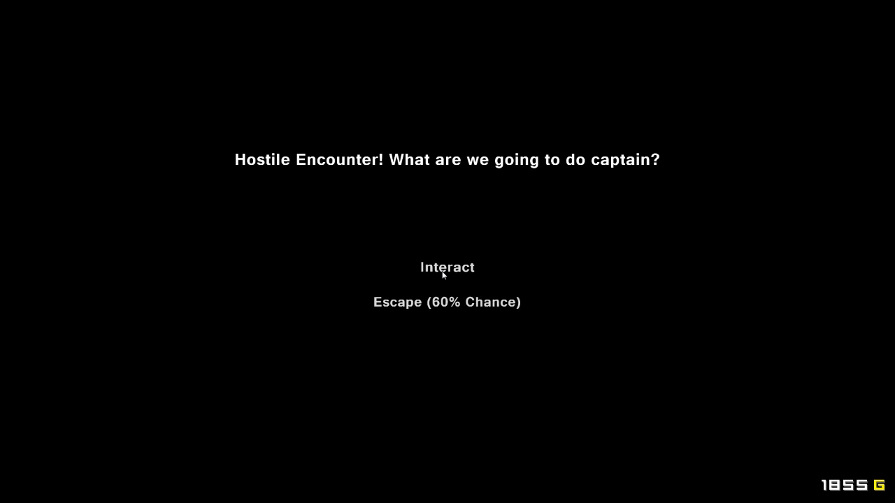
- Engage the hostile ship, capture it after the fight, then pause and reopen the world map
left_click(446, 267)
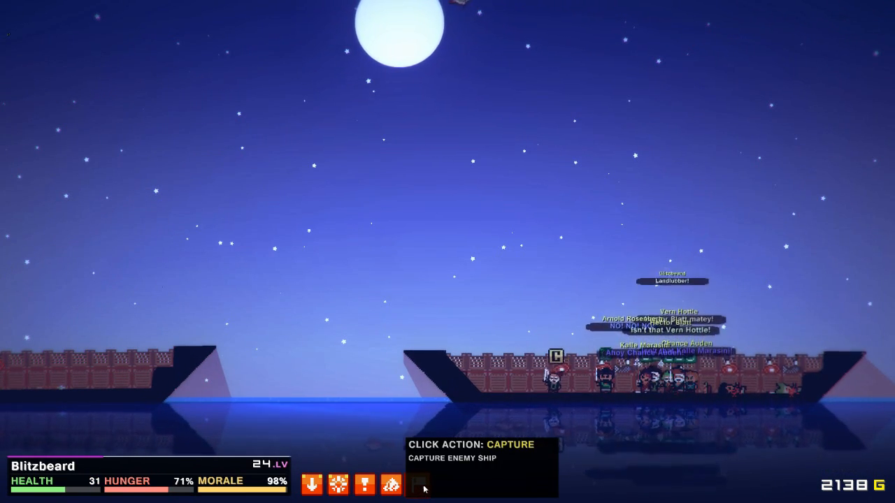
left_click(417, 484)
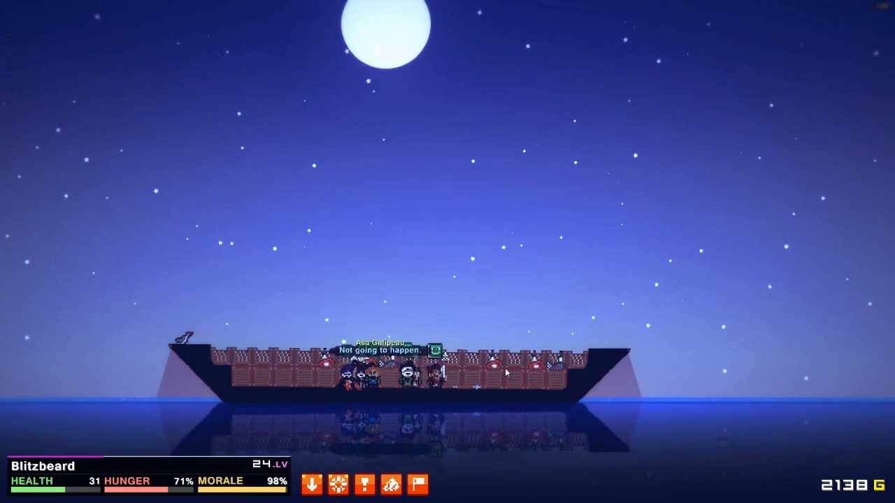
key("Escape")
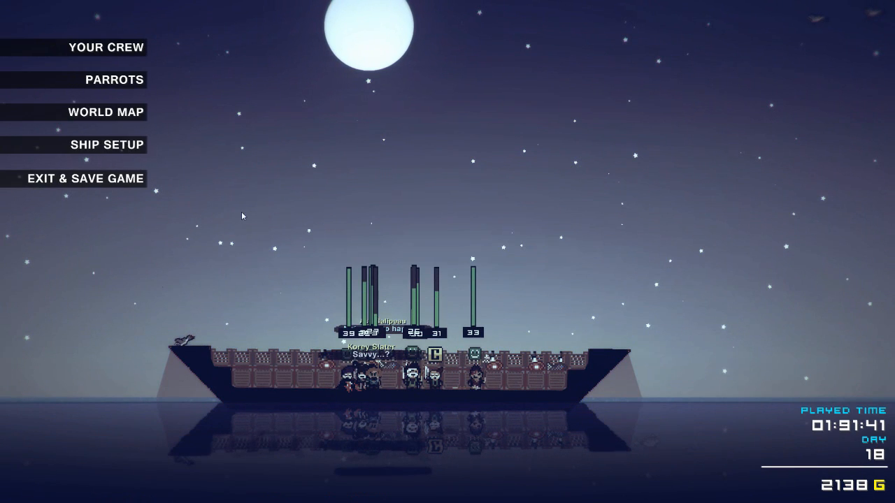
left_click(106, 112)
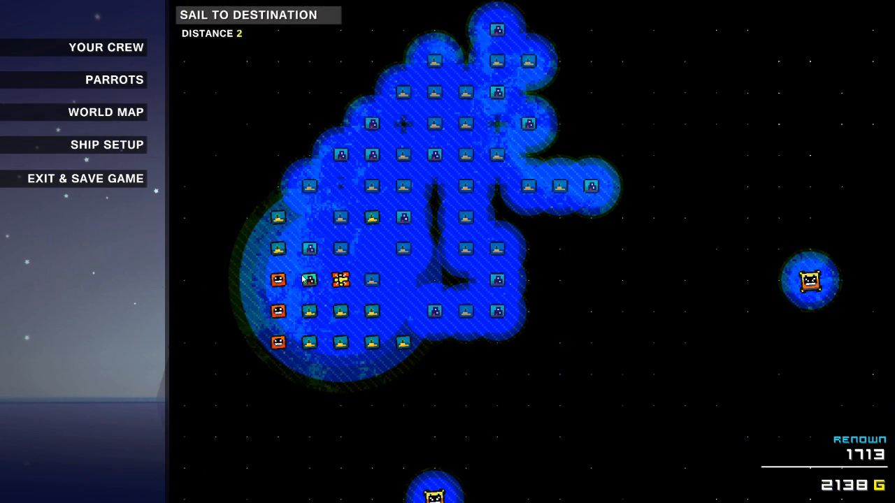